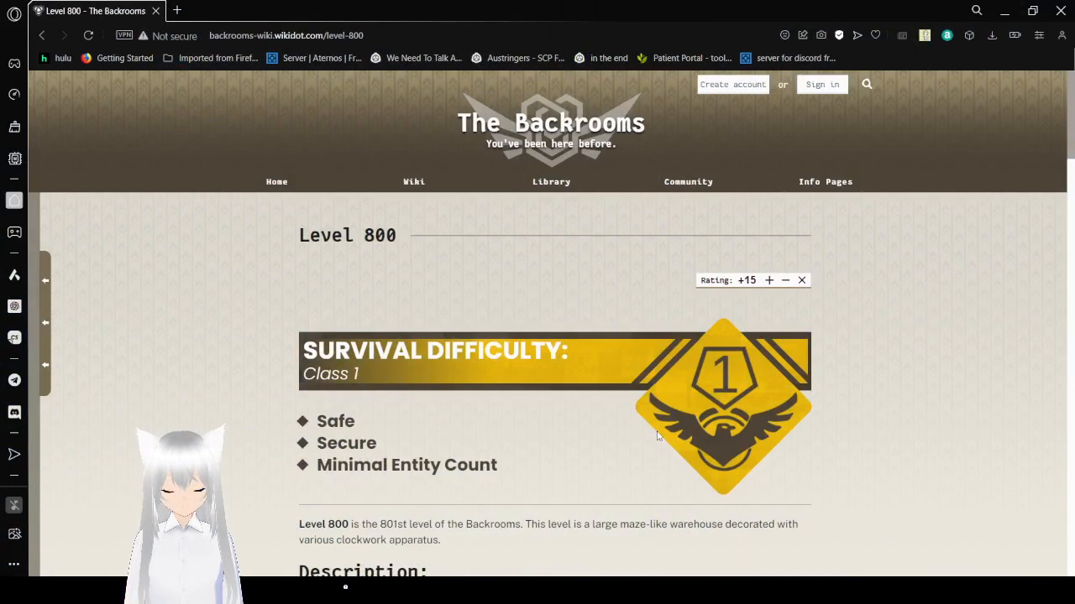
Step: Scroll Level 800 past the survival difficulty summary to the Description's room transformations list
scroll("down", 3)
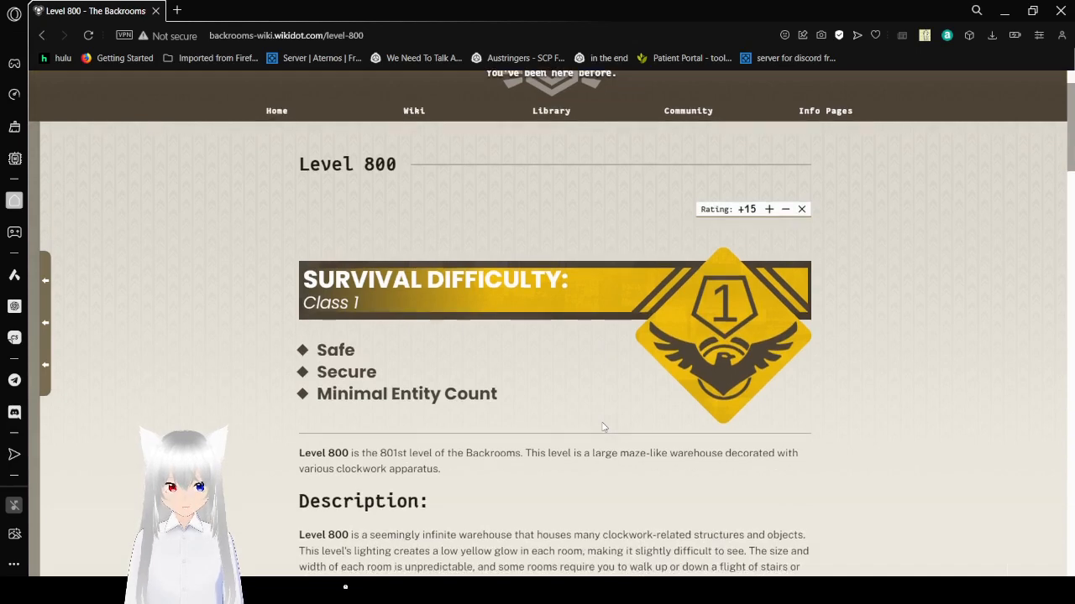
scroll("down", 3)
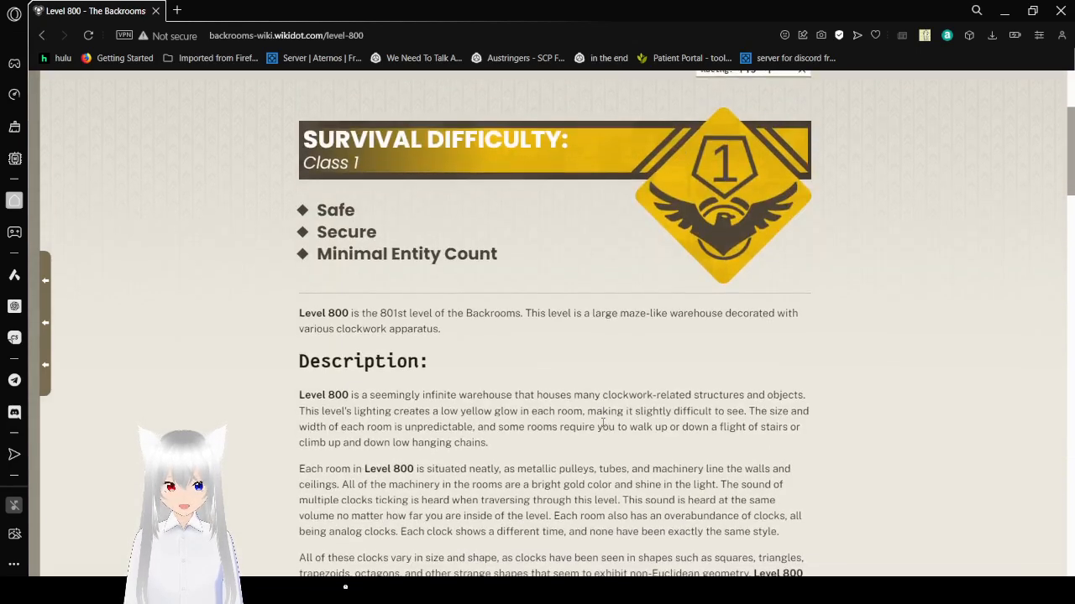
scroll("down", 3)
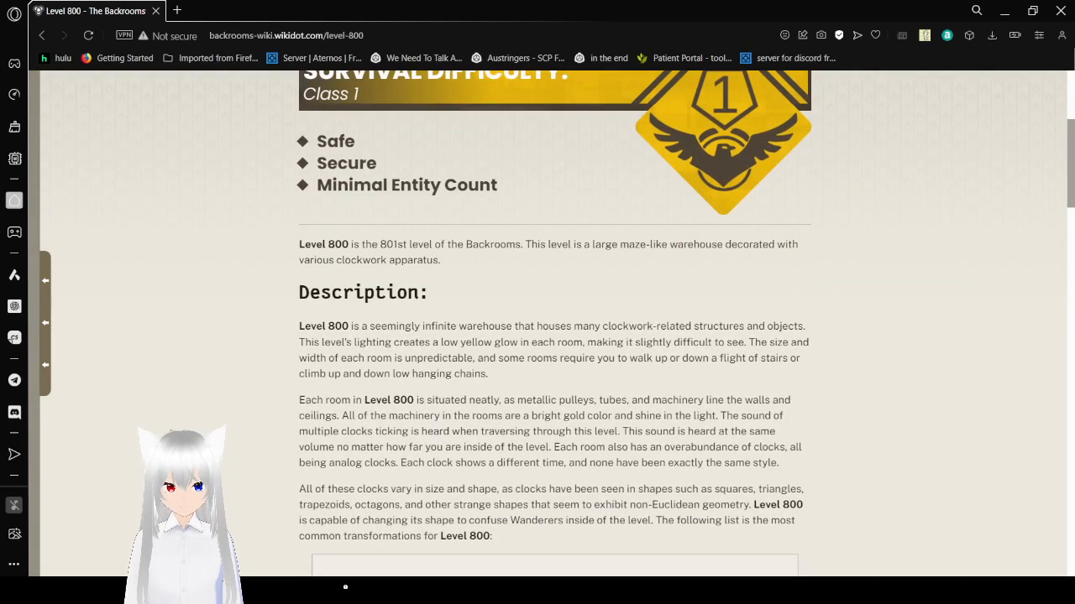
scroll("down", 3)
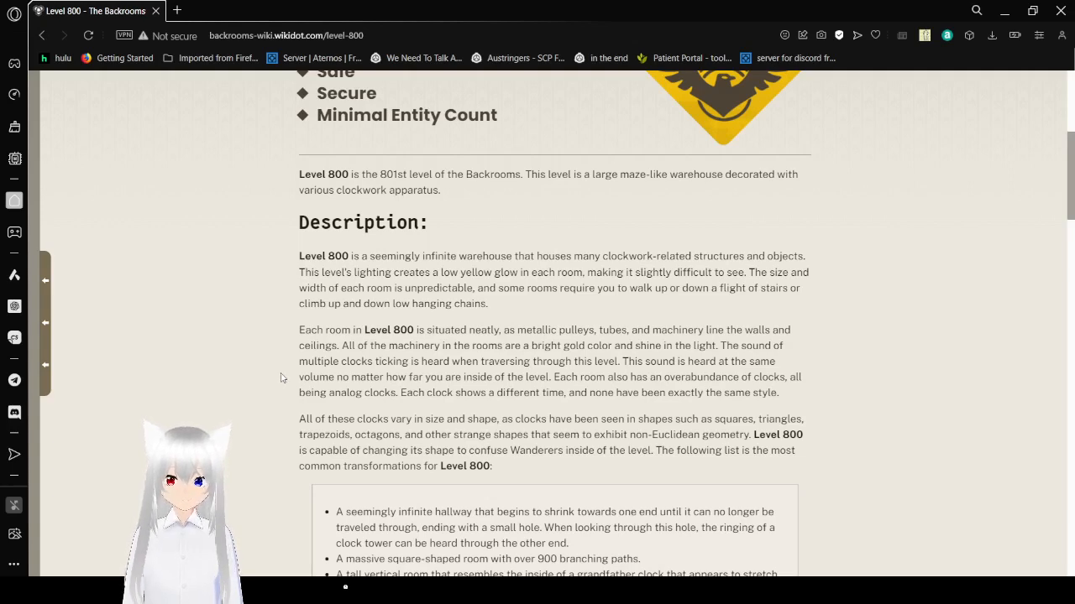
Step: Read past the common transformations box and entity mentions to the exploration log's start
scroll("down", 3)
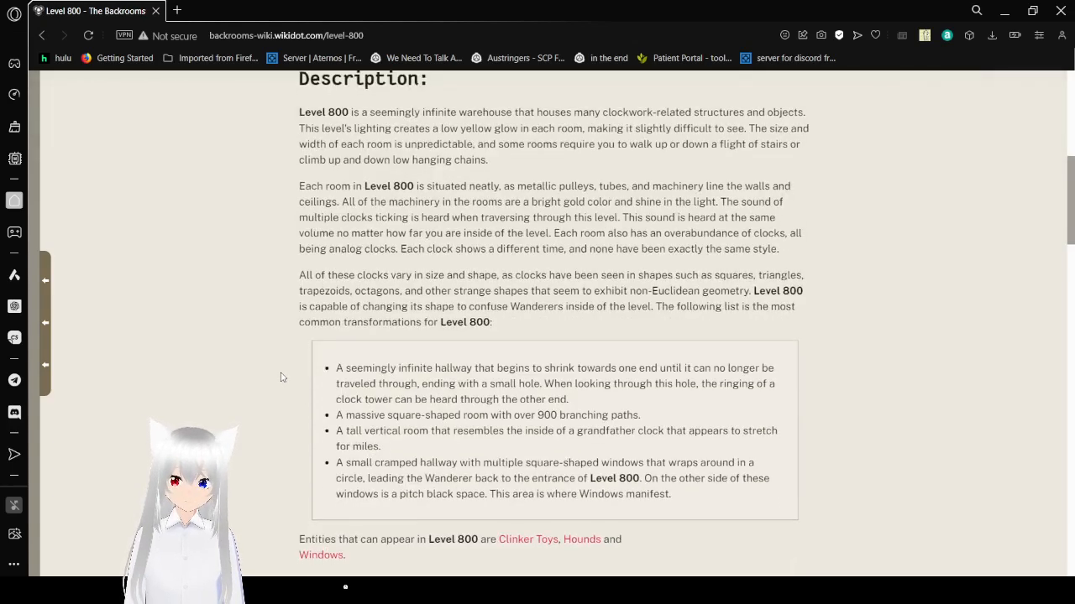
scroll("down", 3)
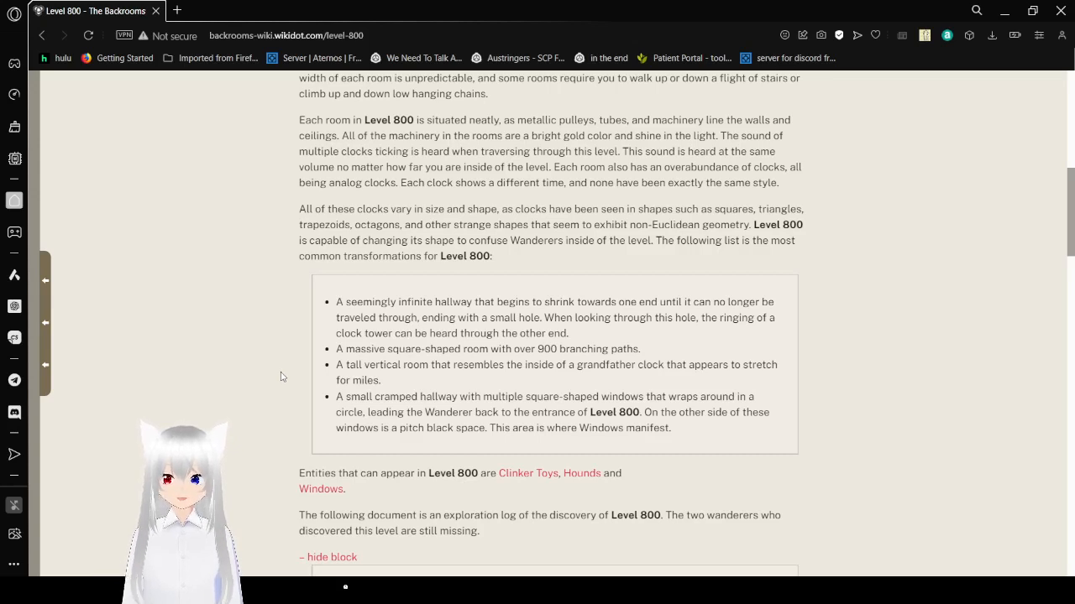
mouse_move(197, 372)
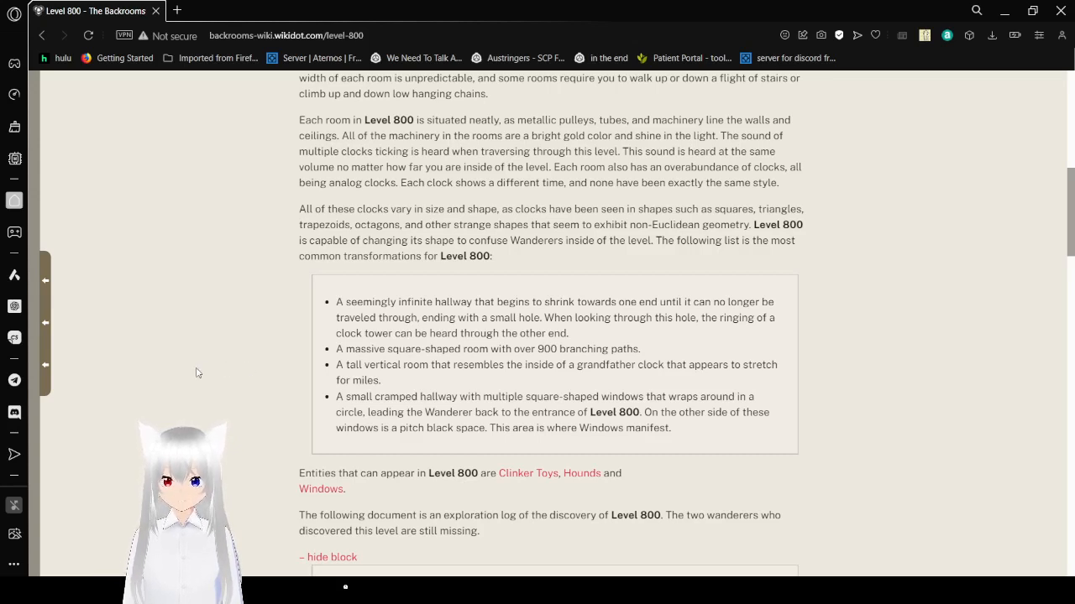
scroll("down", 3)
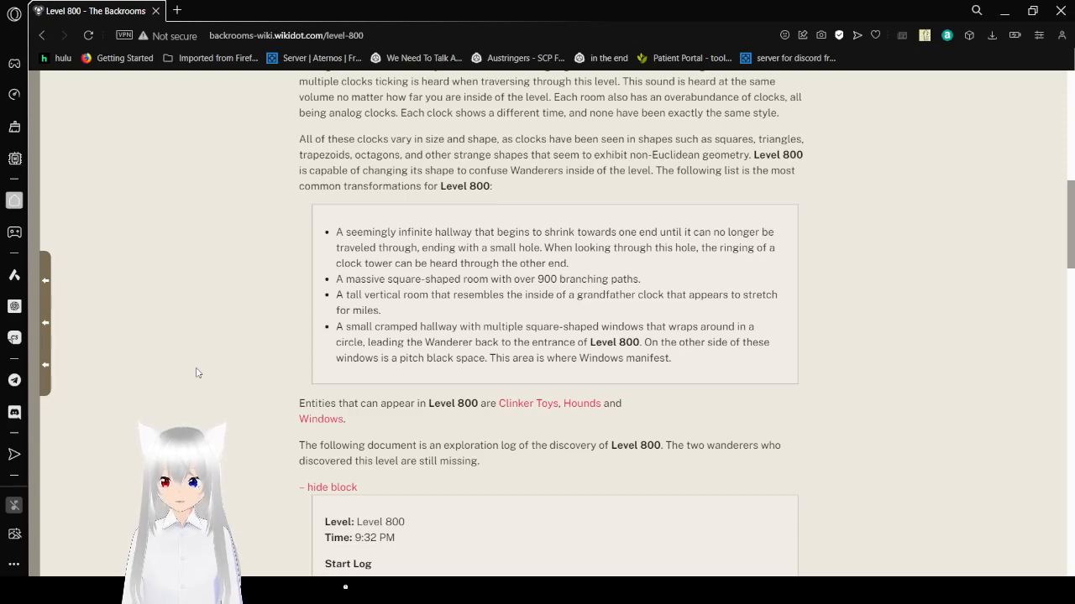
Step: Scroll to the exploration log's opening dialogue at Level 800's doorway
scroll("down", 3)
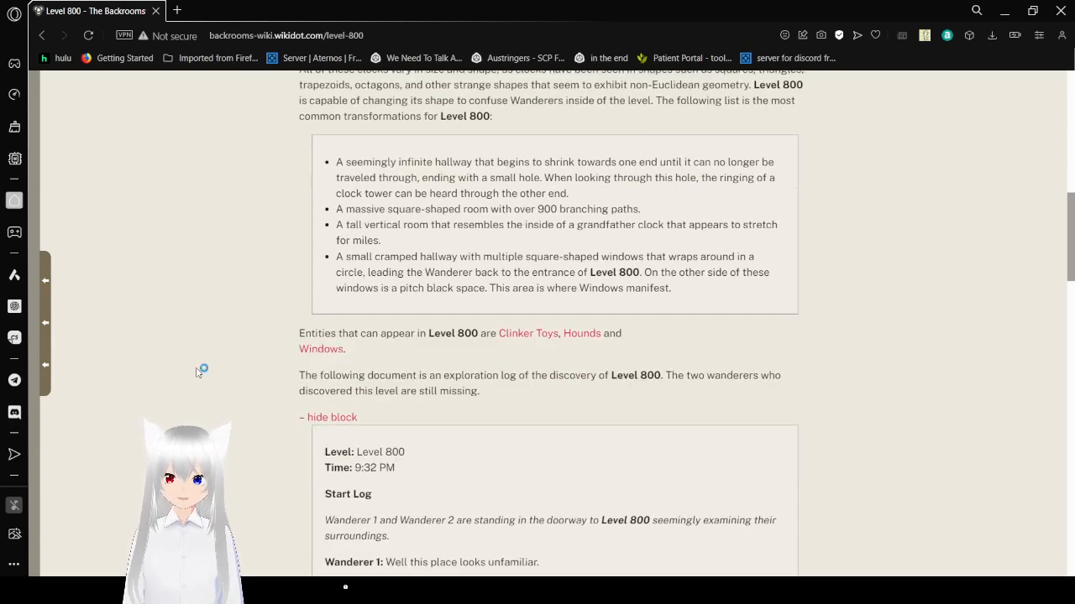
scroll("down", 3)
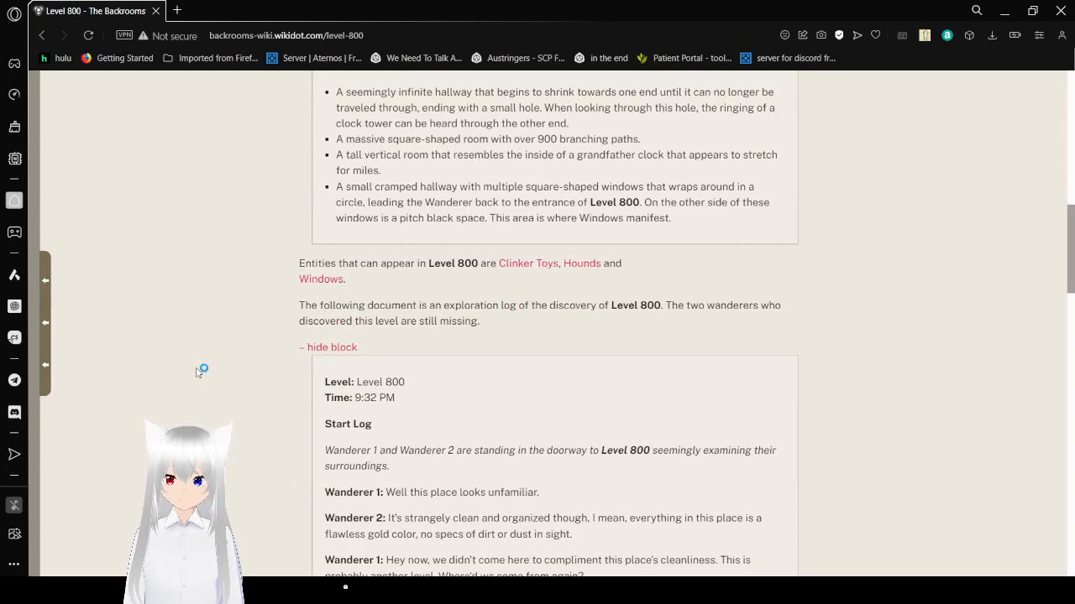
mouse_move(198, 373)
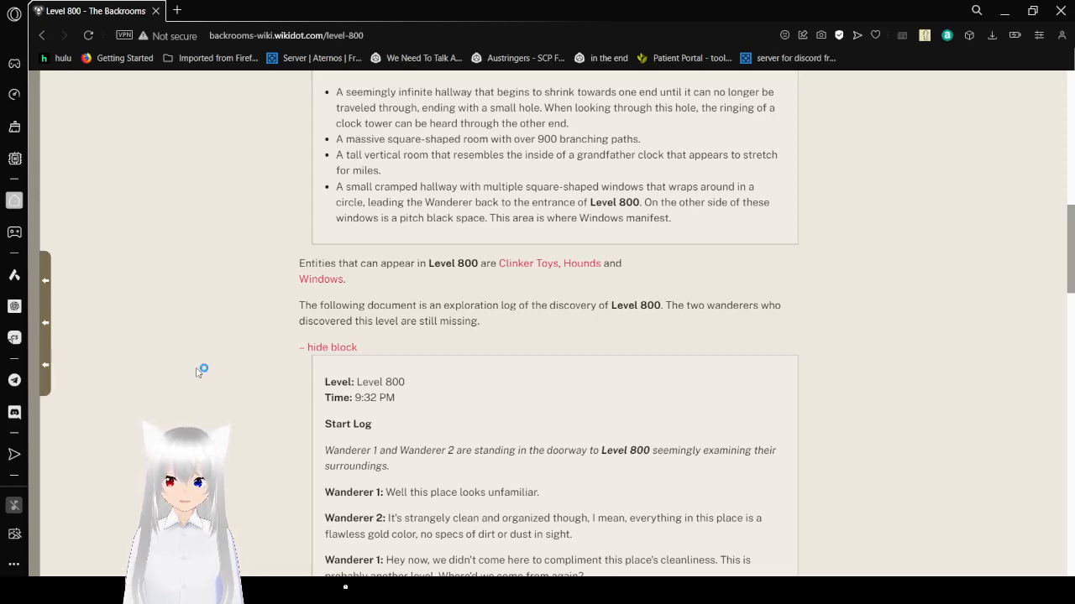
mouse_move(529, 267)
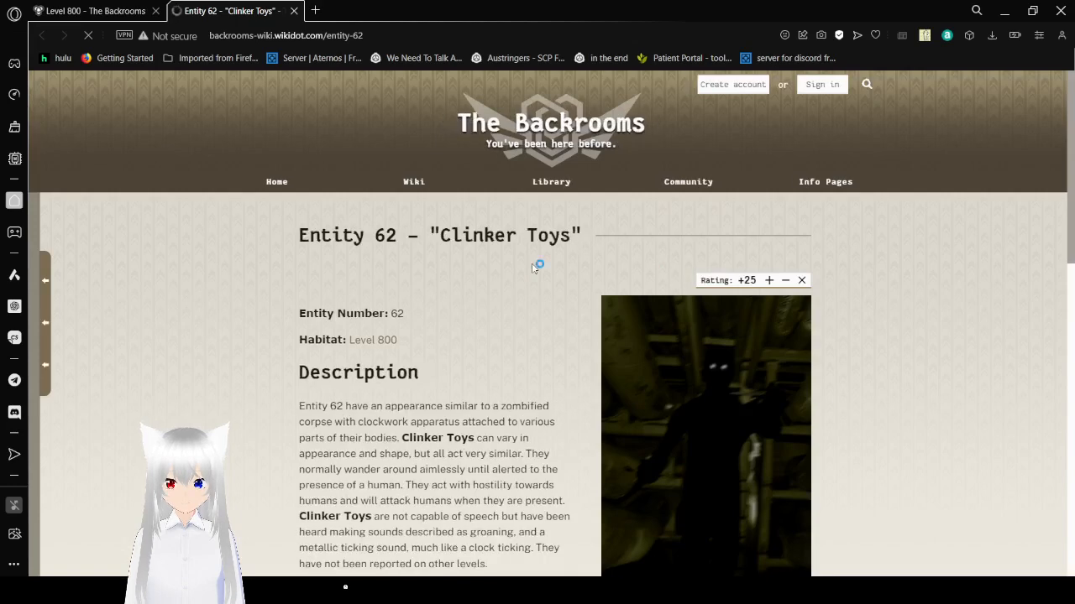
Step: Scroll the Entity 62 page through Description, Behaviors and Biology to Discovery
scroll("down", 3)
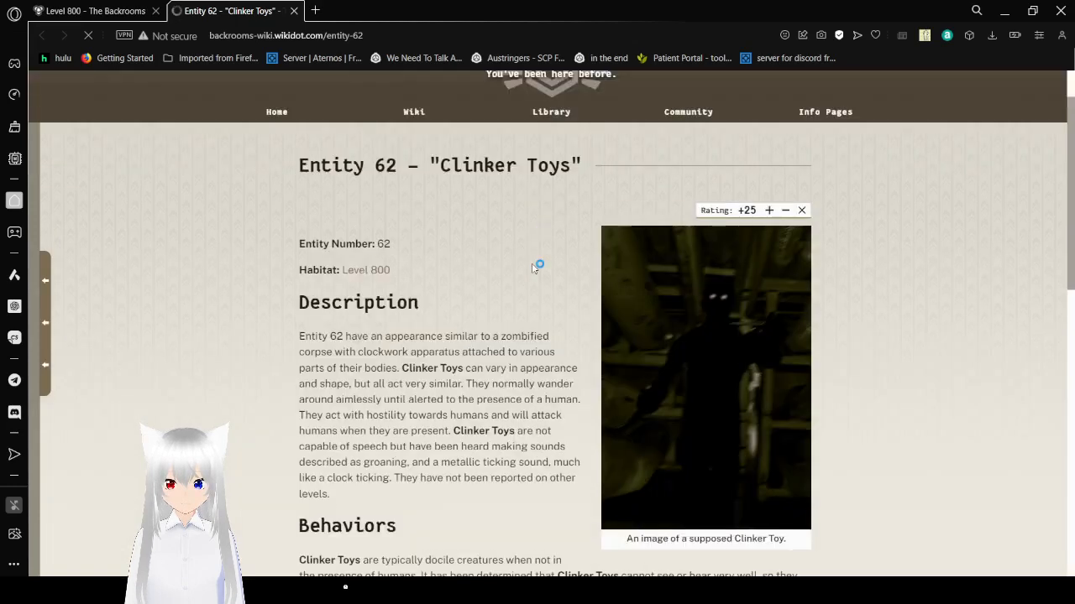
scroll("down", 3)
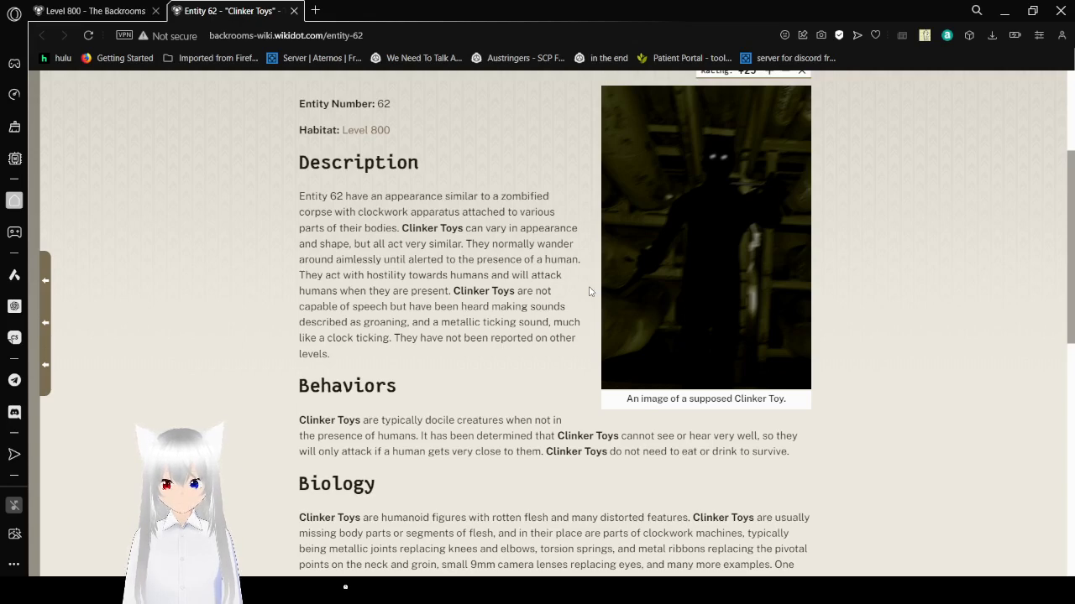
scroll("down", 3)
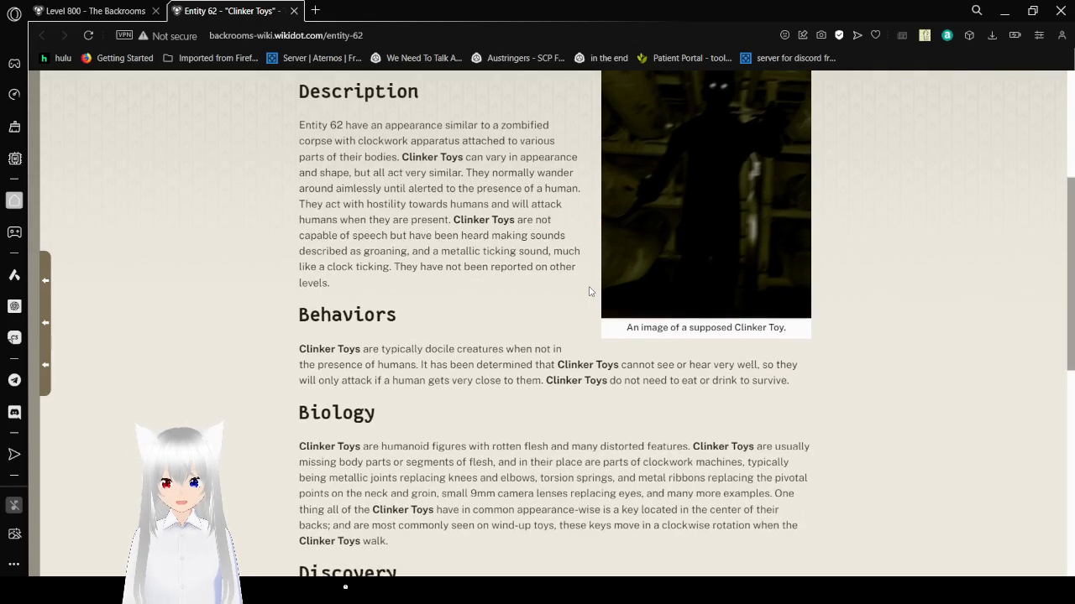
scroll("down", 3)
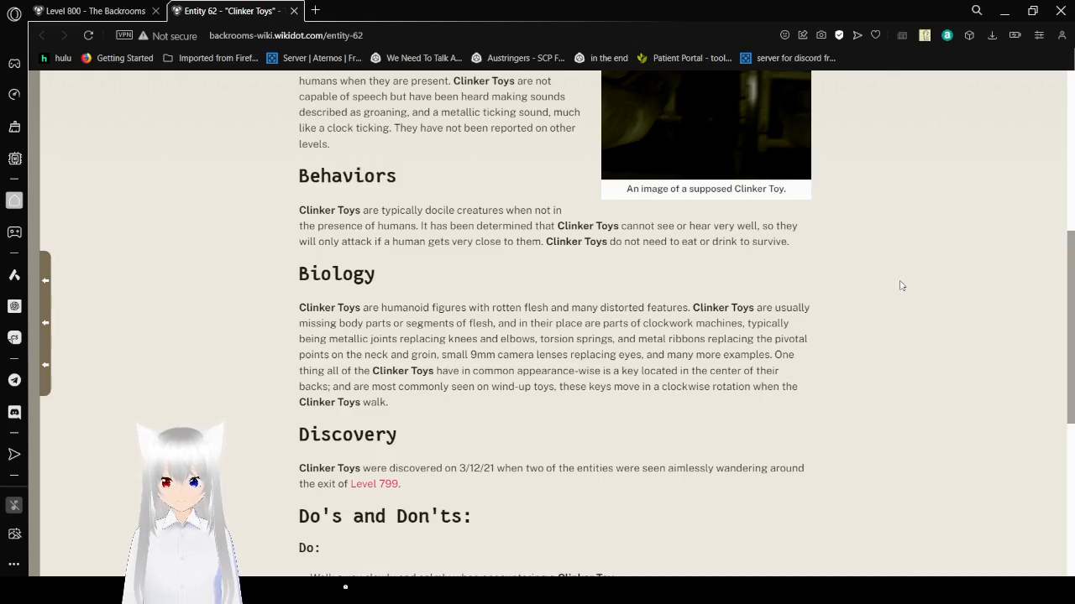
Step: Read the Clinker Toys page through Do's and Don'ts to Testing Logs and footer
scroll("down", 3)
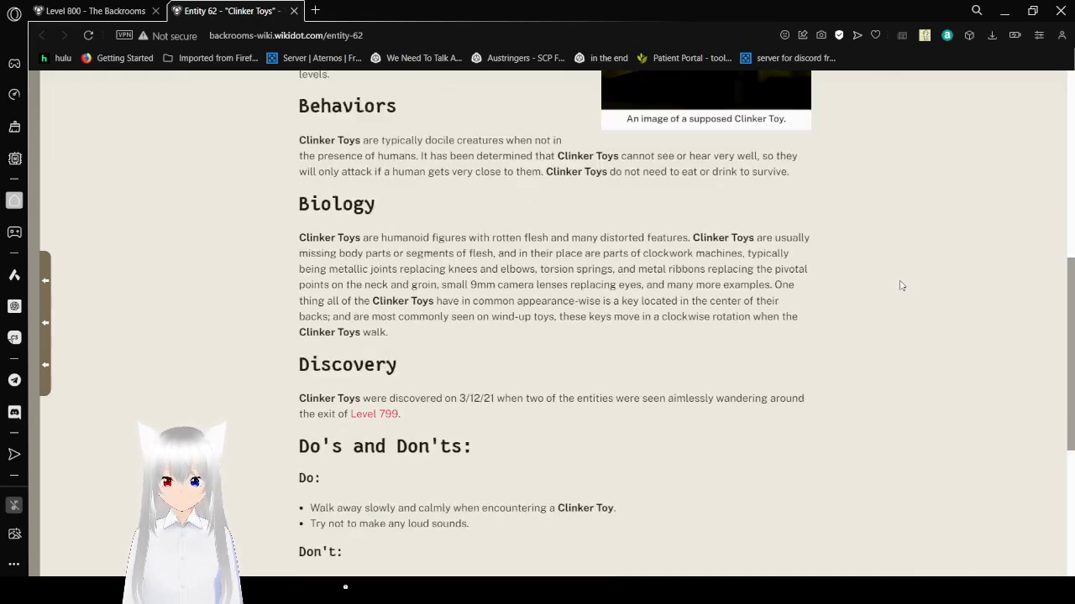
scroll("down", 3)
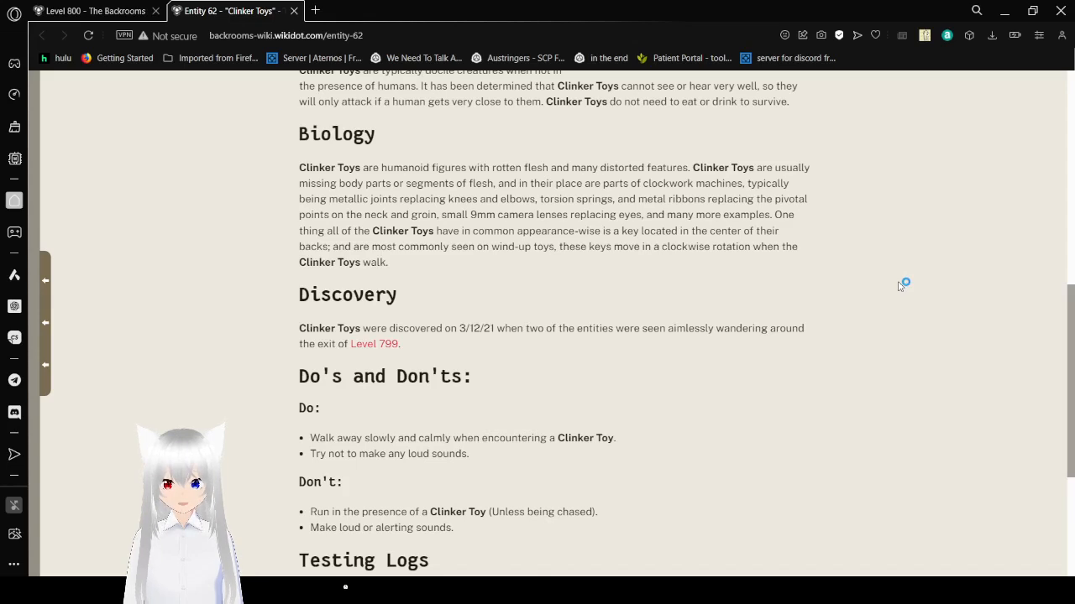
scroll("down", 3)
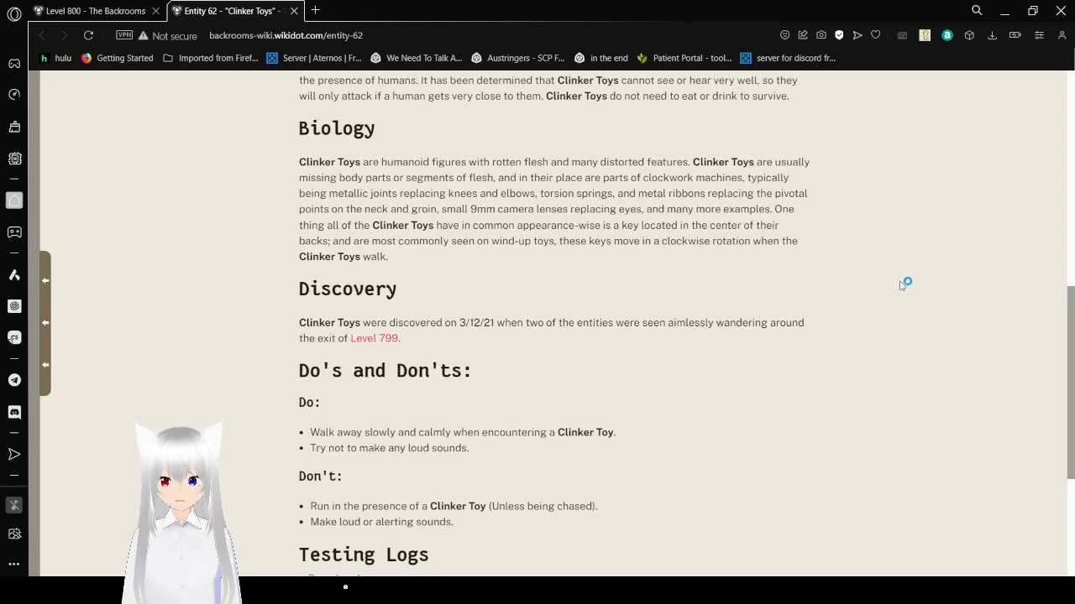
scroll("down", 3)
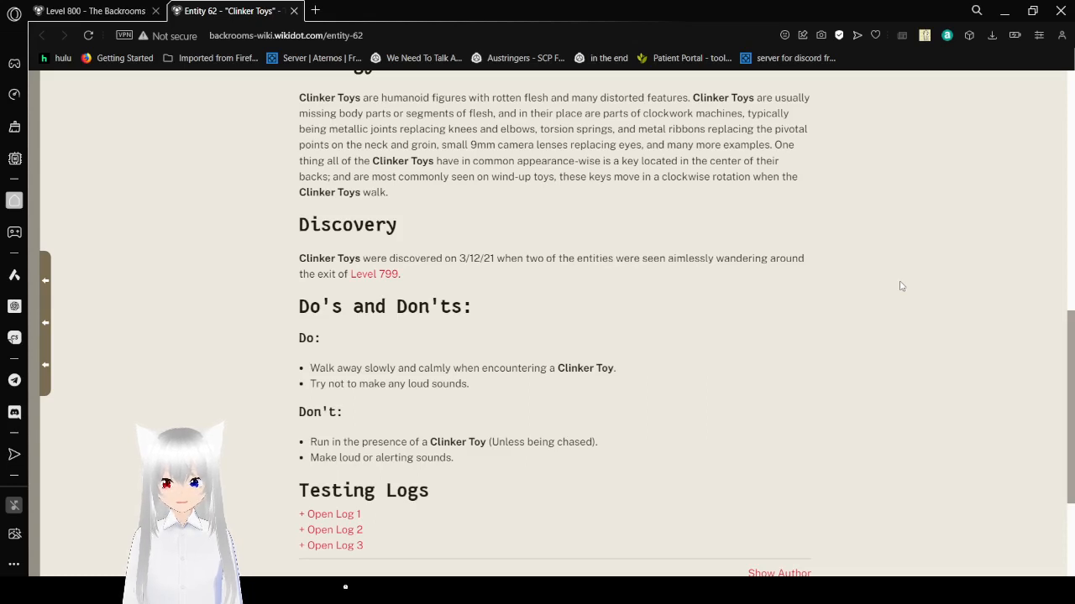
scroll("down", 3)
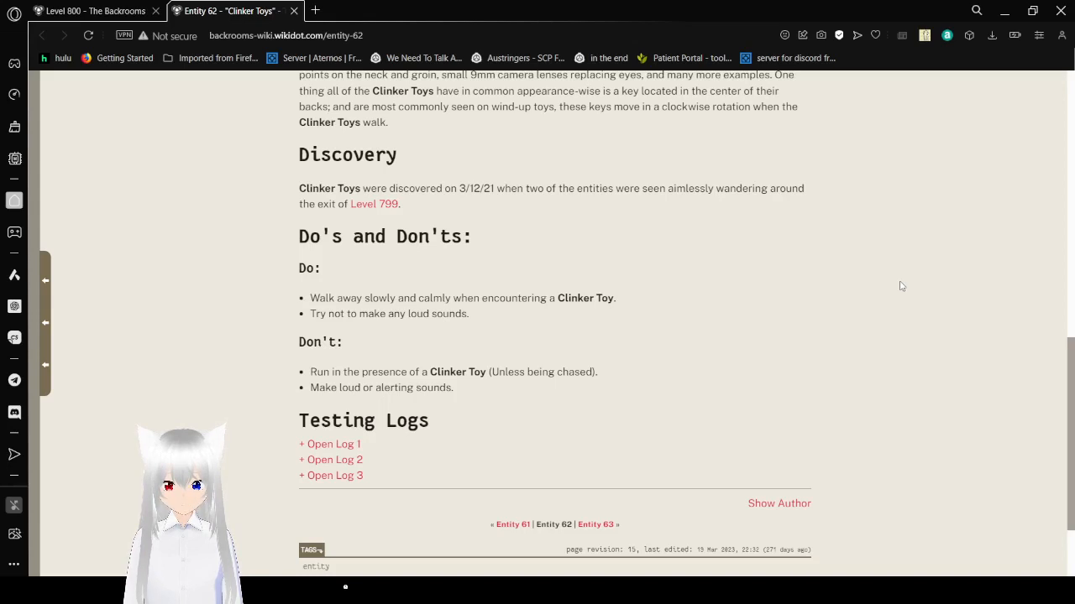
mouse_move(688, 336)
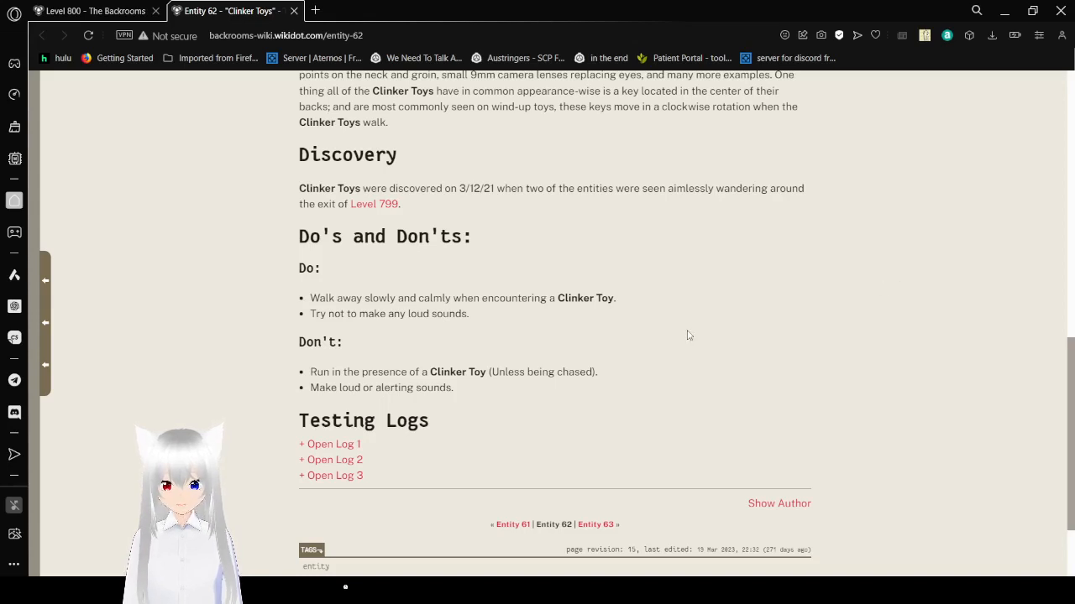
mouse_move(331, 475)
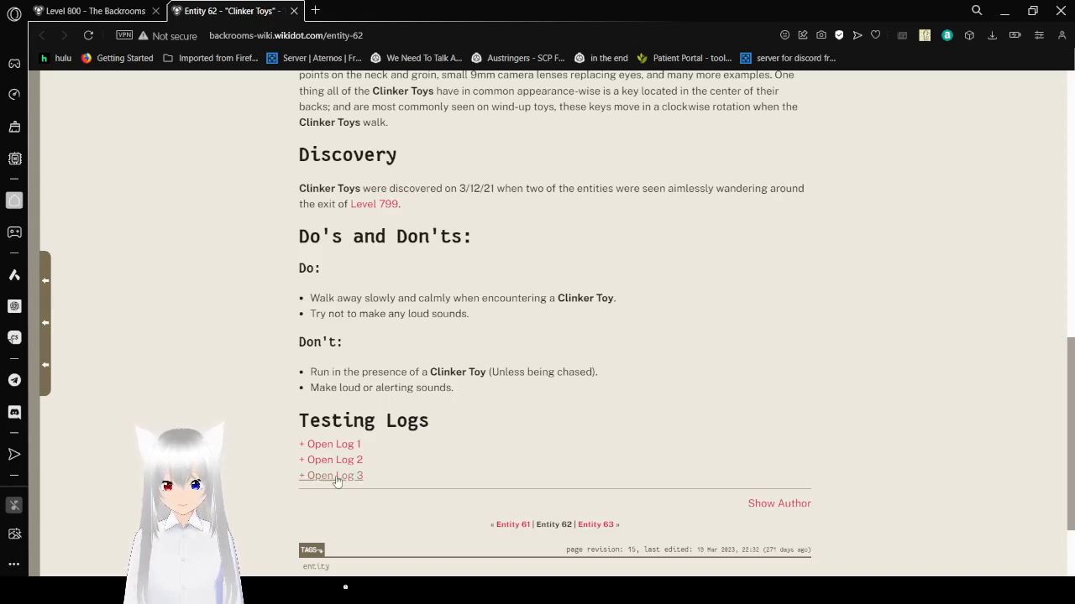
Step: Expand 'Open Log 2' and 'Open Log 1' under Testing Logs
left_click(331, 475)
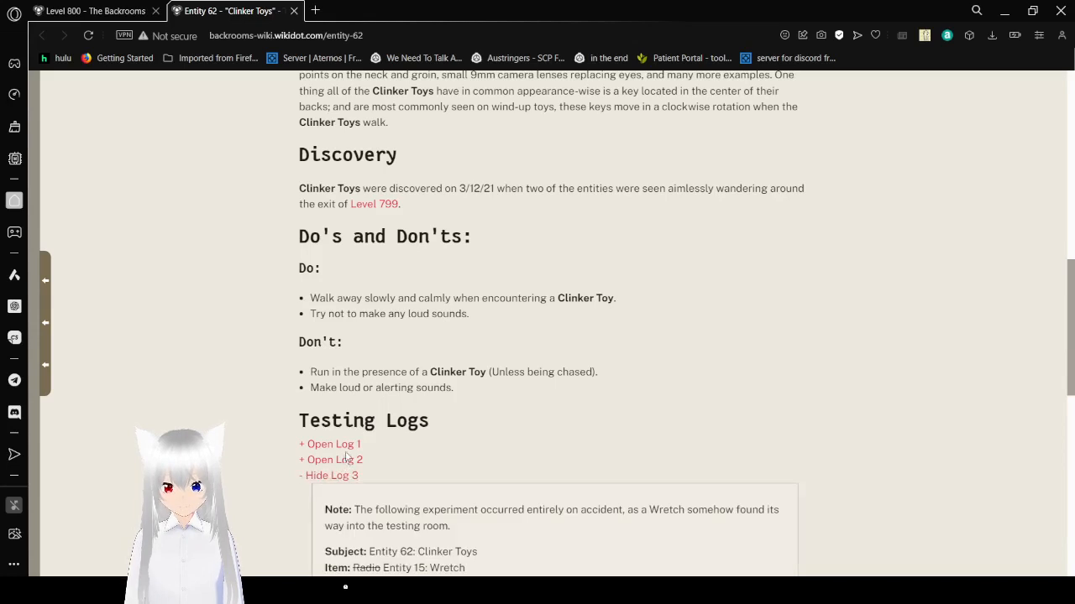
left_click(330, 460)
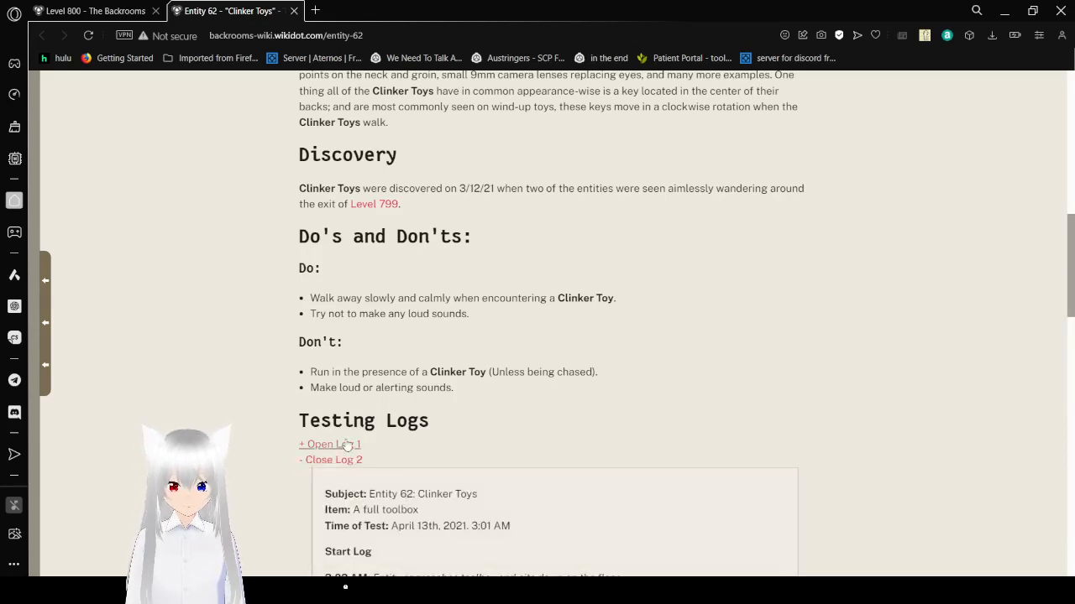
left_click(329, 444)
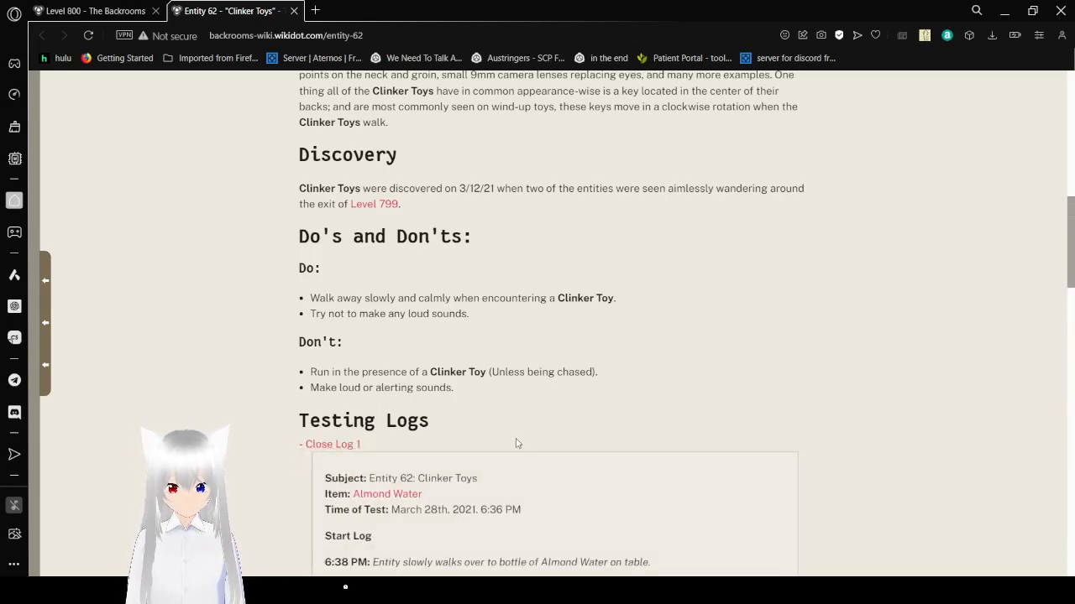
Step: Read the full Almond Water log and the toolbox log's opening
scroll("down", 3)
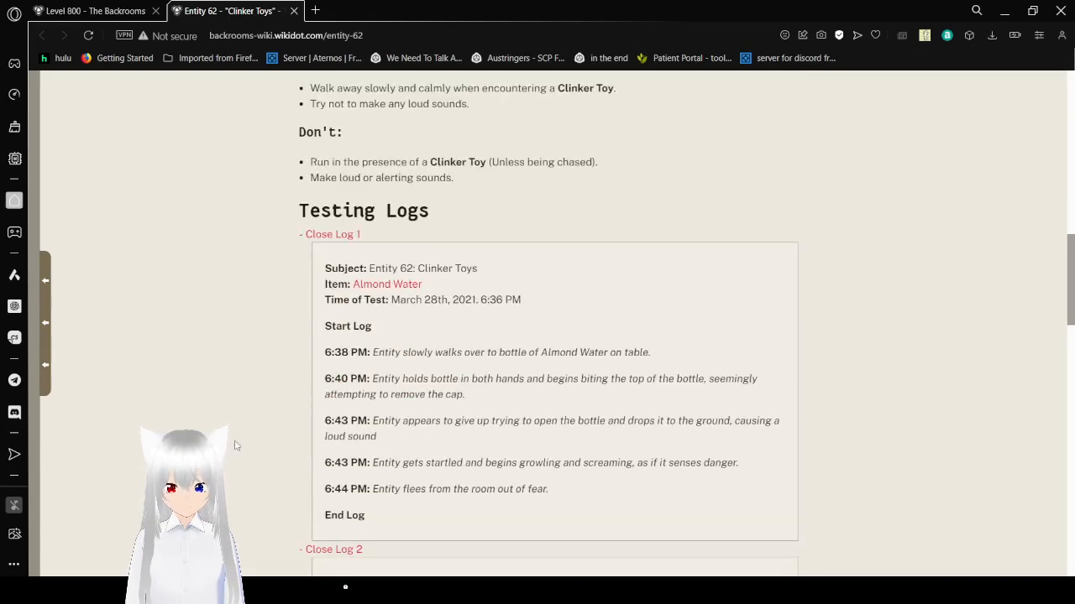
scroll("down", 3)
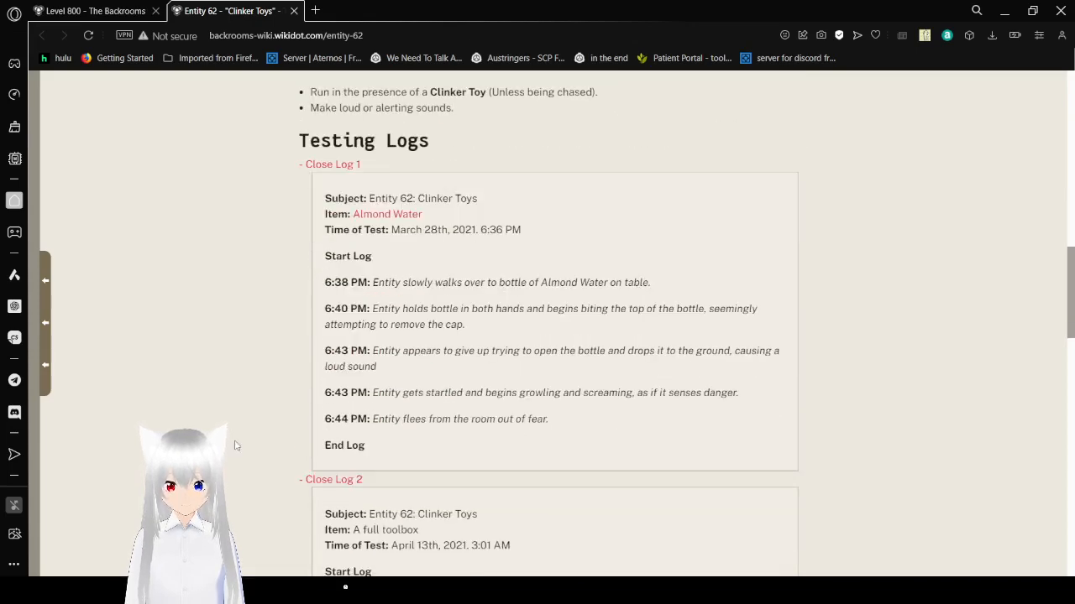
scroll("down", 3)
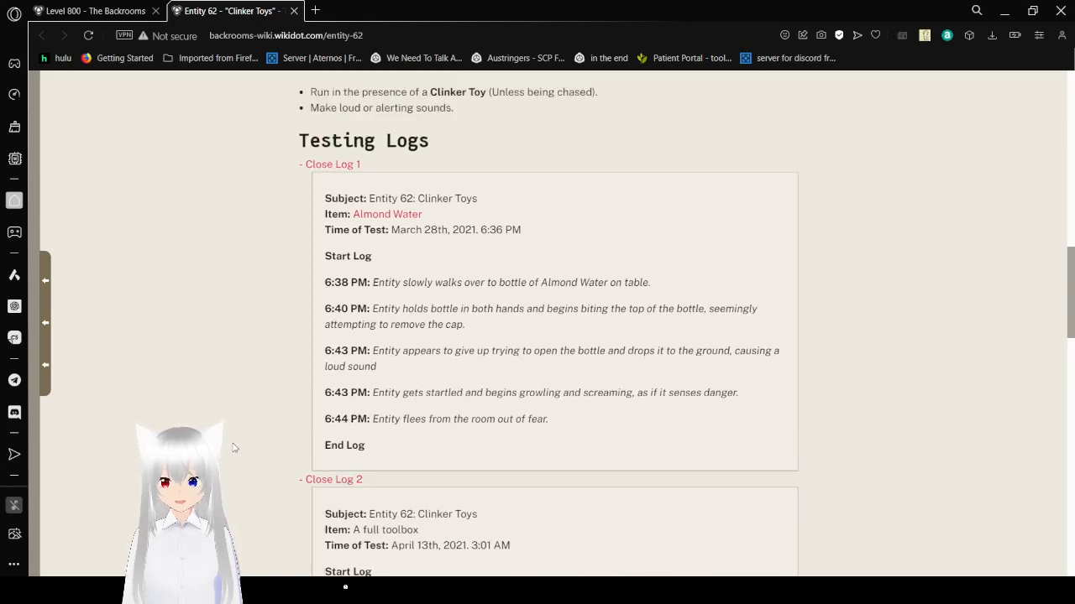
scroll("down", 3)
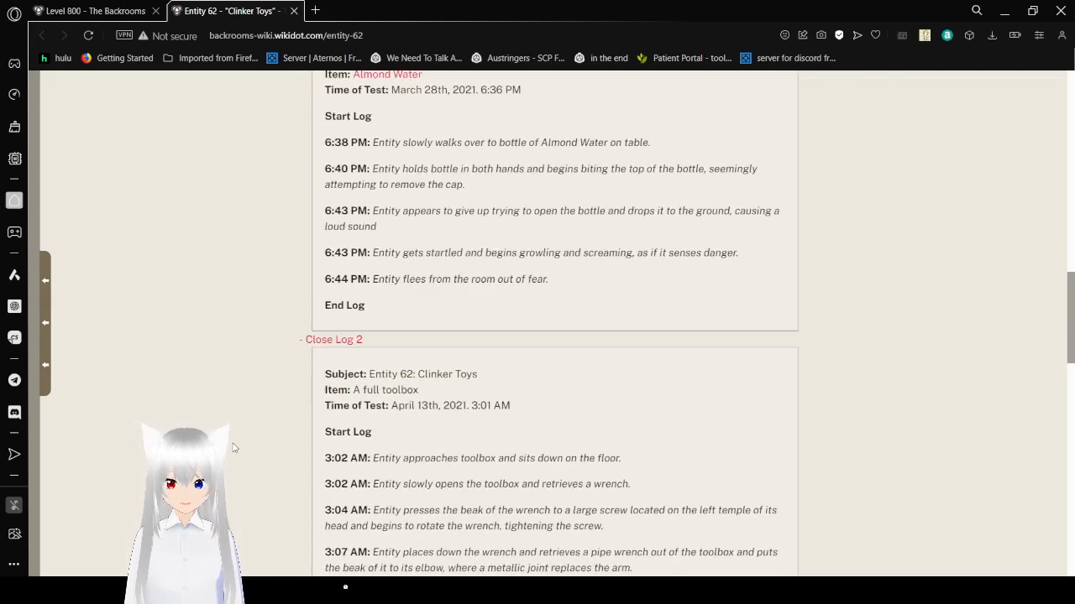
scroll("down", 3)
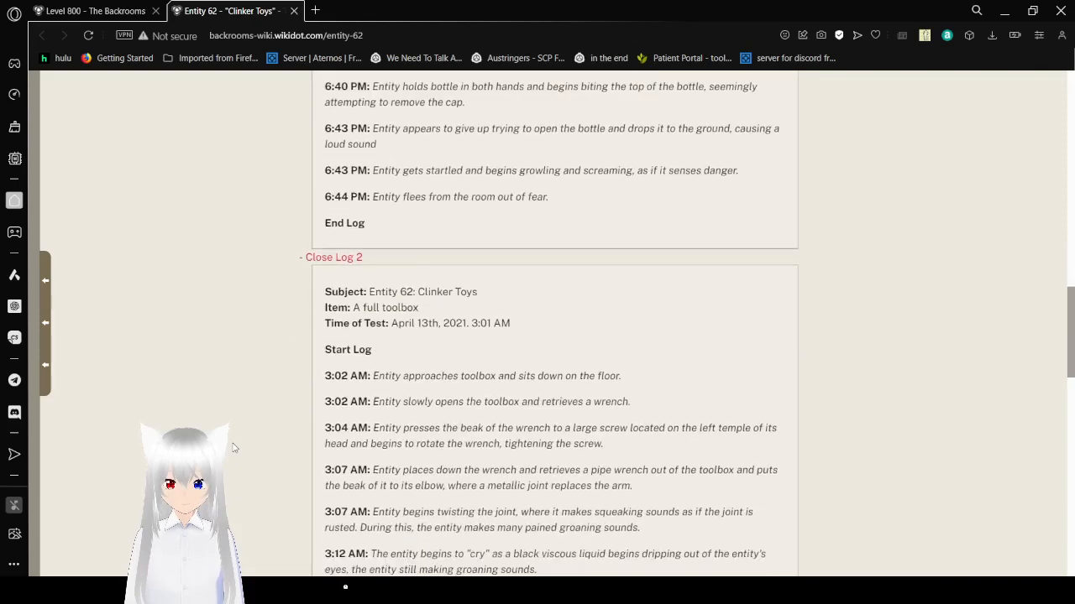
scroll("down", 3)
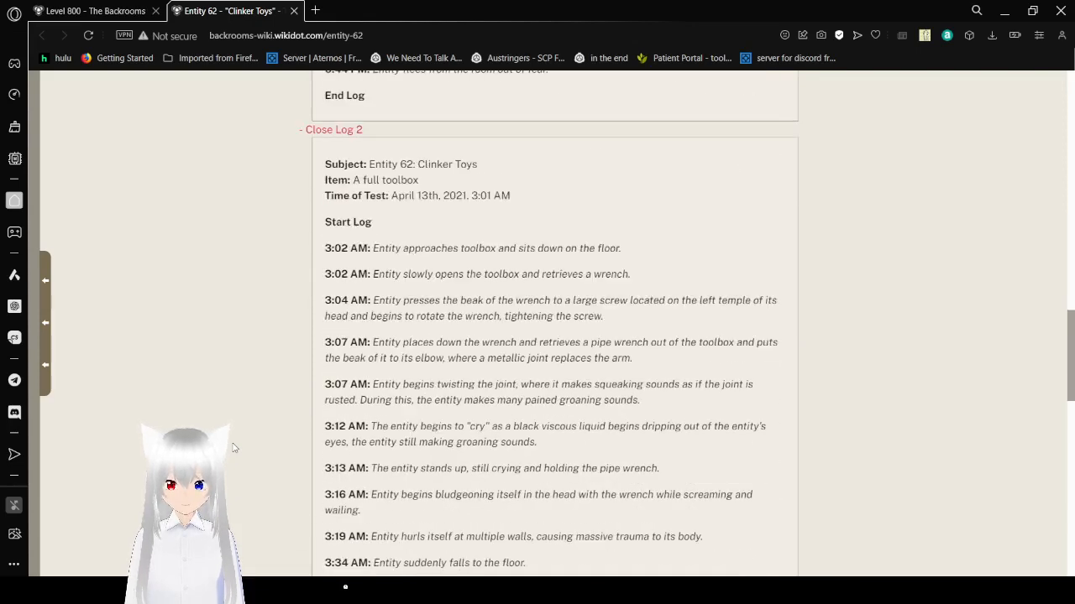
scroll("down", 3)
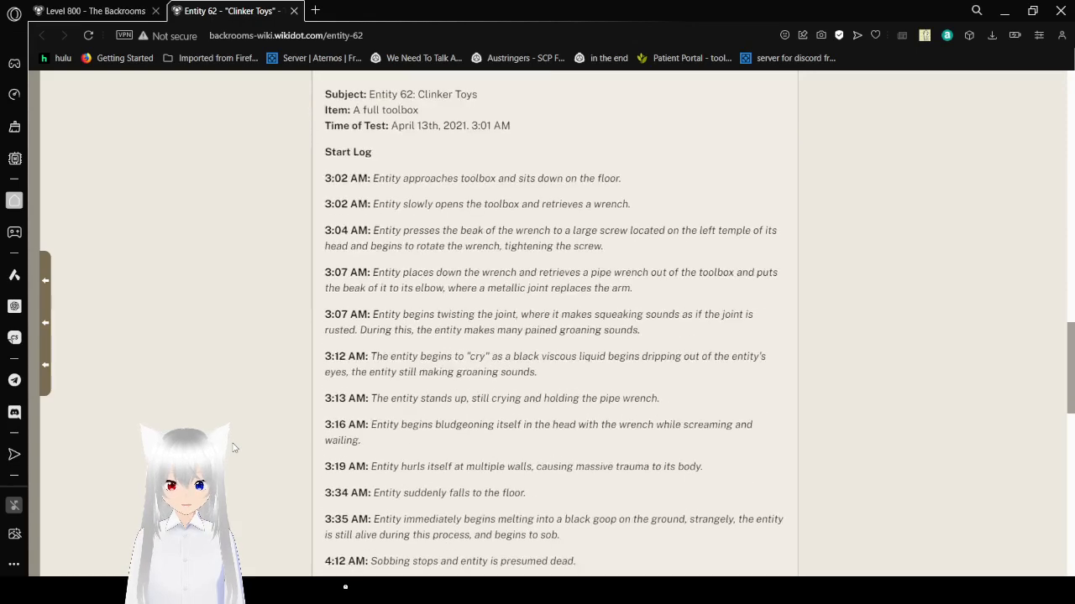
scroll("down", 3)
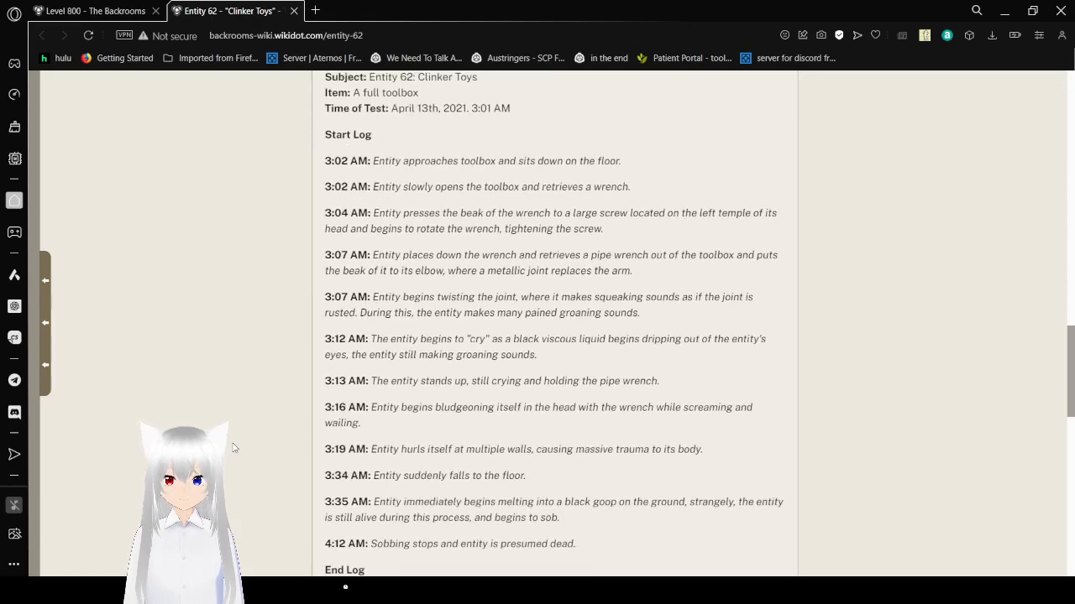
scroll("down", 3)
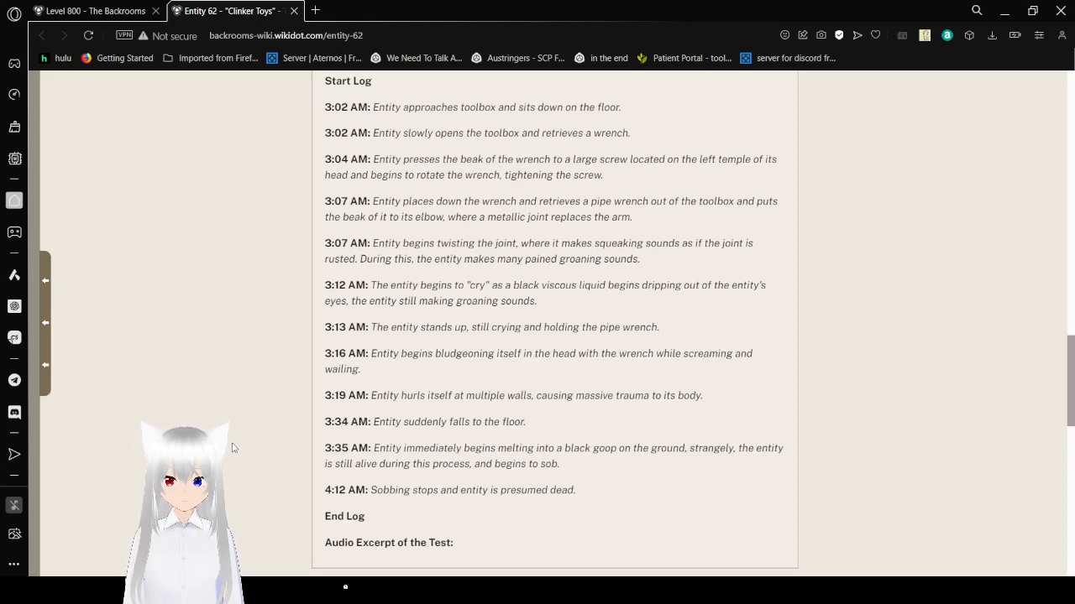
scroll("down", 3)
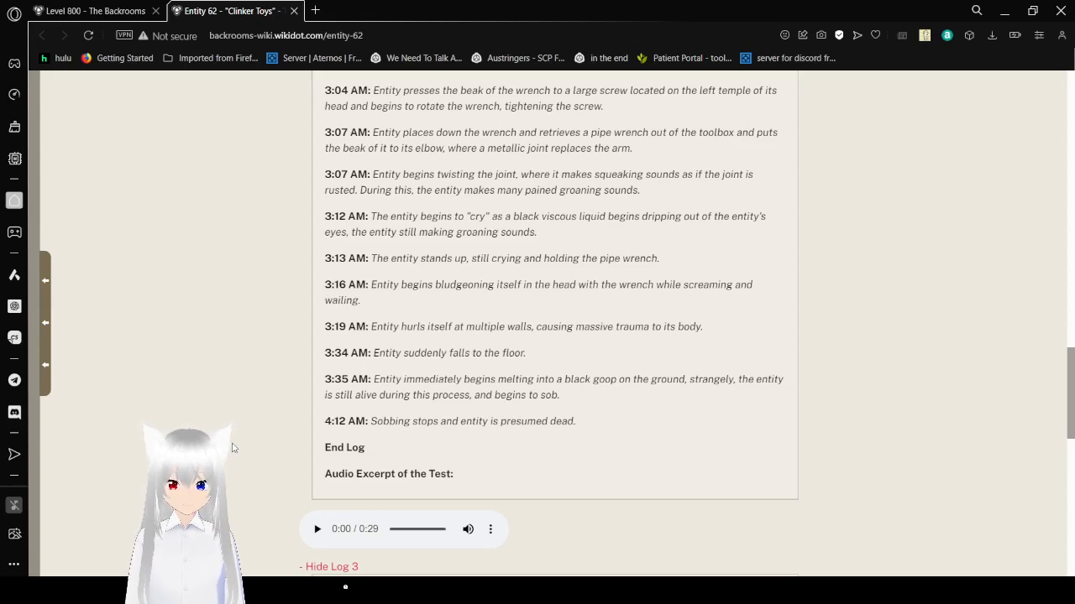
scroll("down", 3)
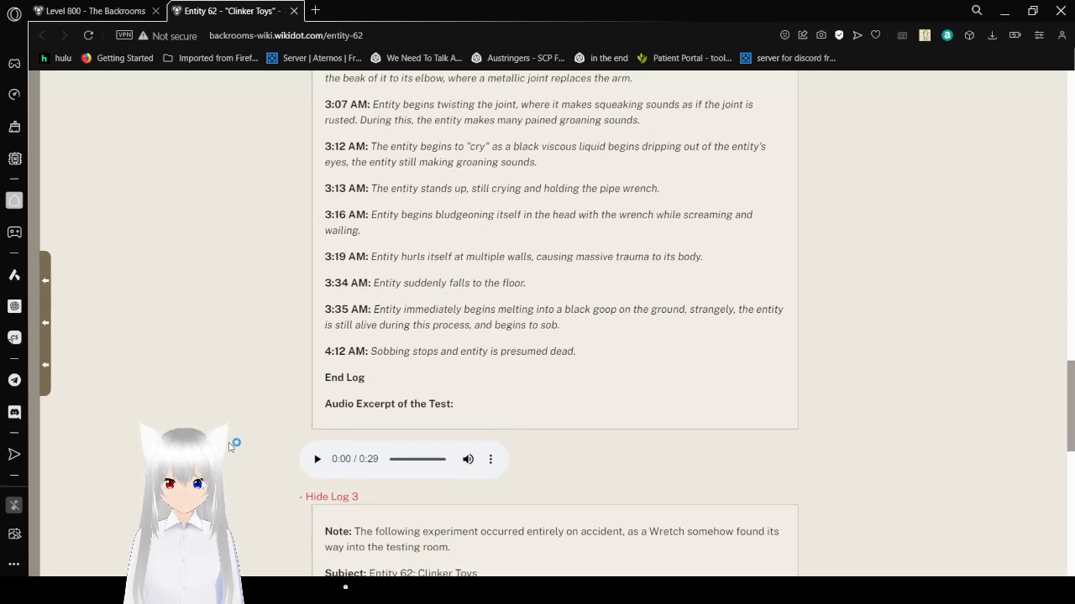
mouse_move(228, 447)
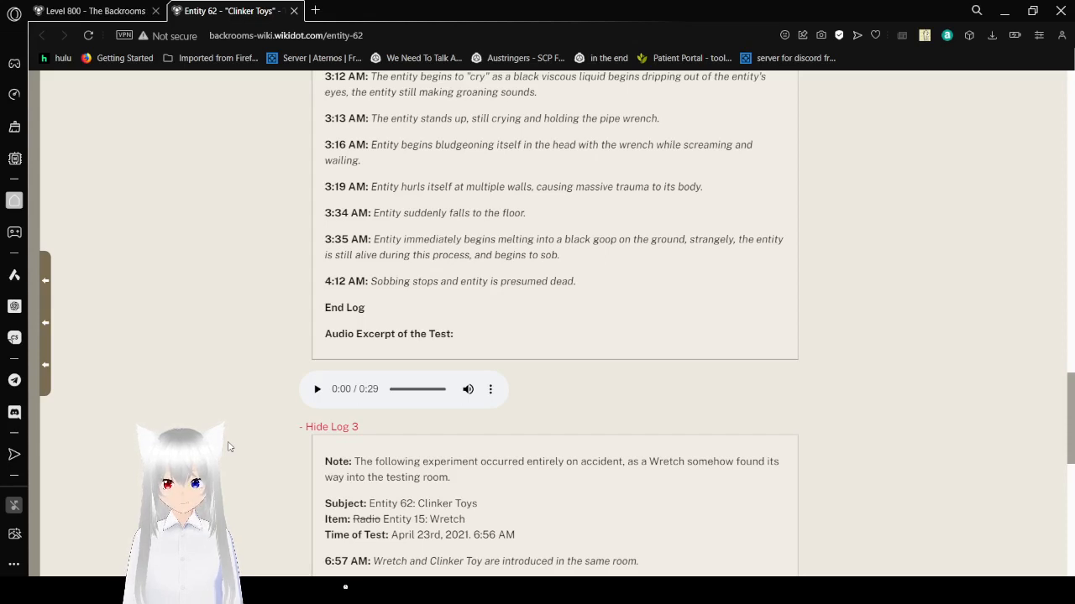
scroll("down", 3)
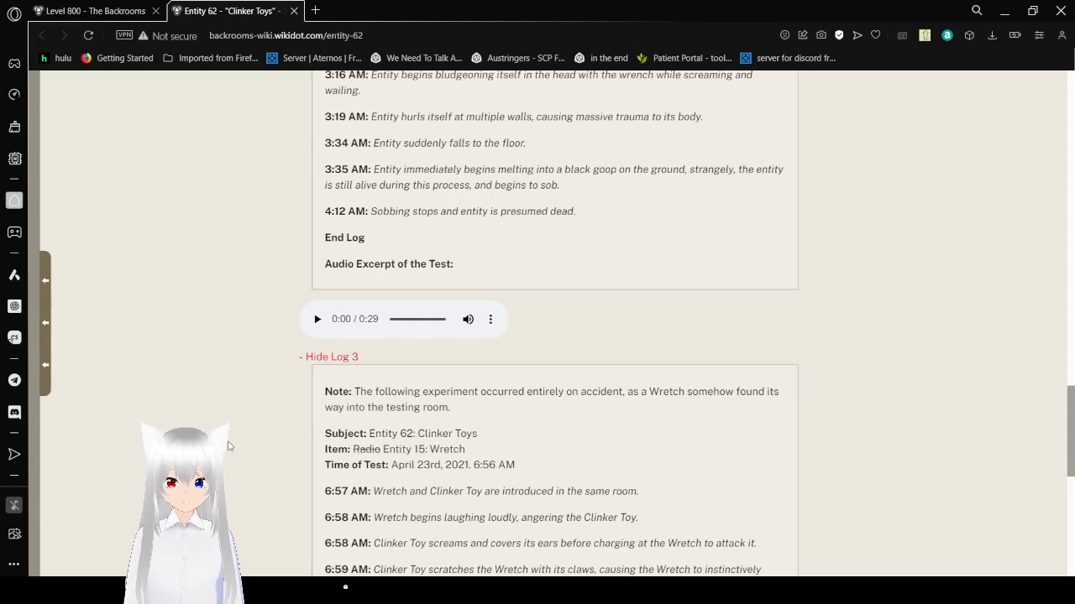
scroll("down", 3)
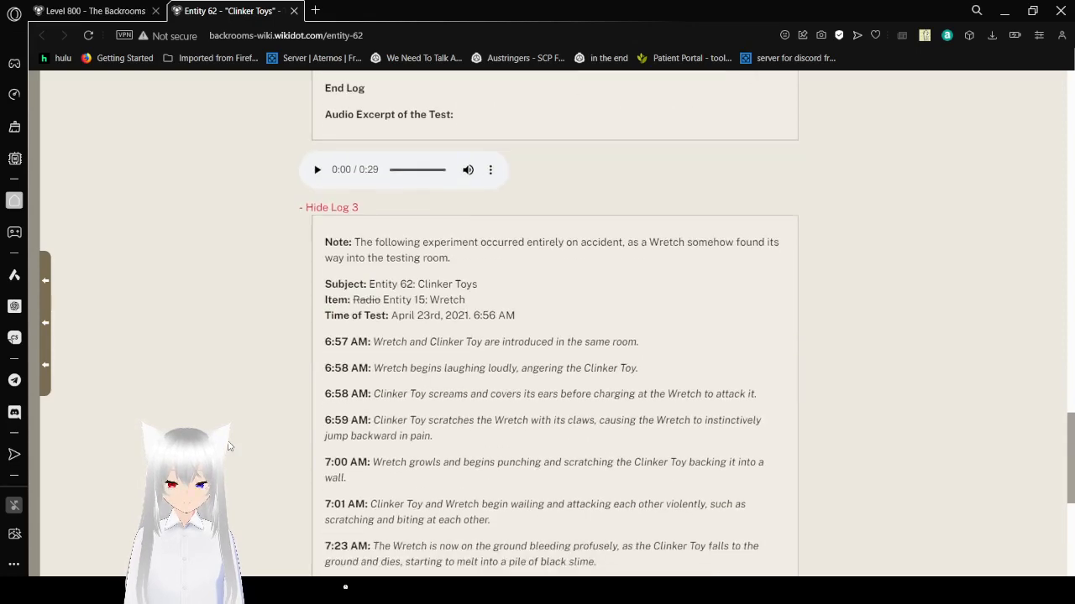
scroll("down", 3)
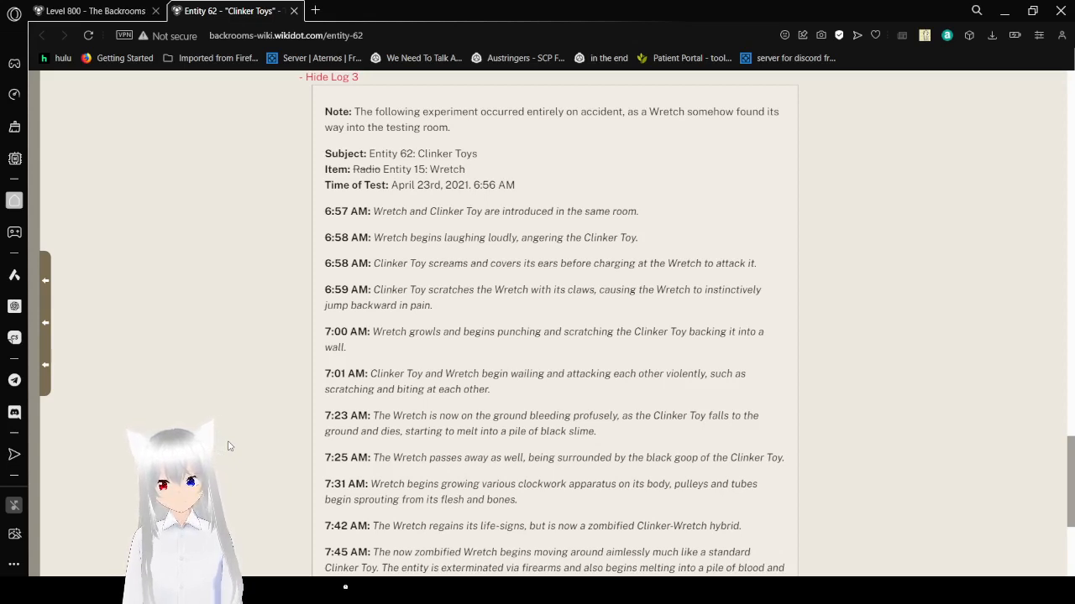
scroll("down", 3)
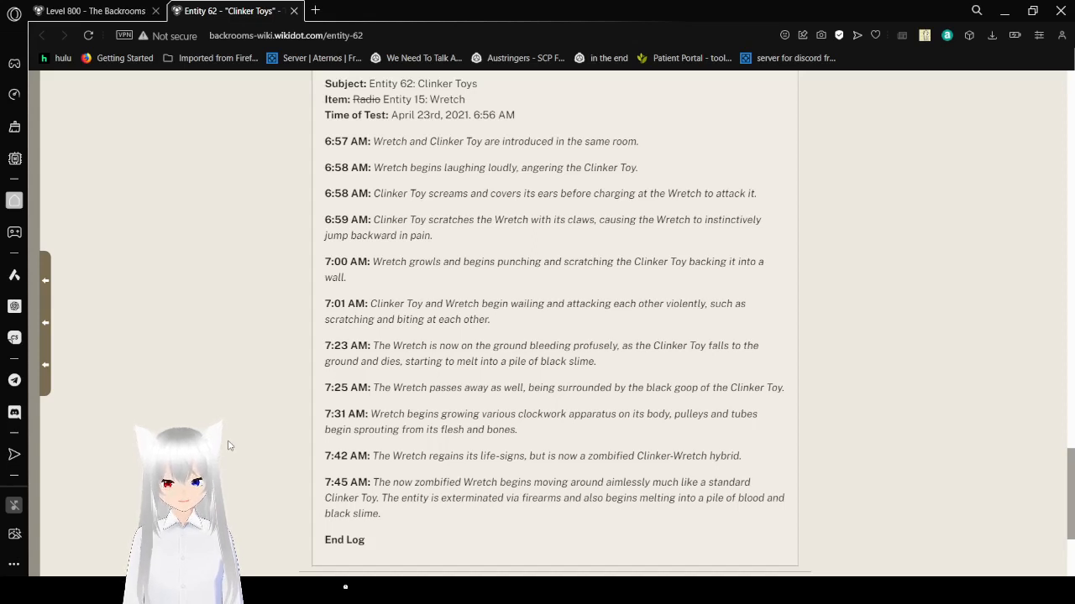
scroll("down", 3)
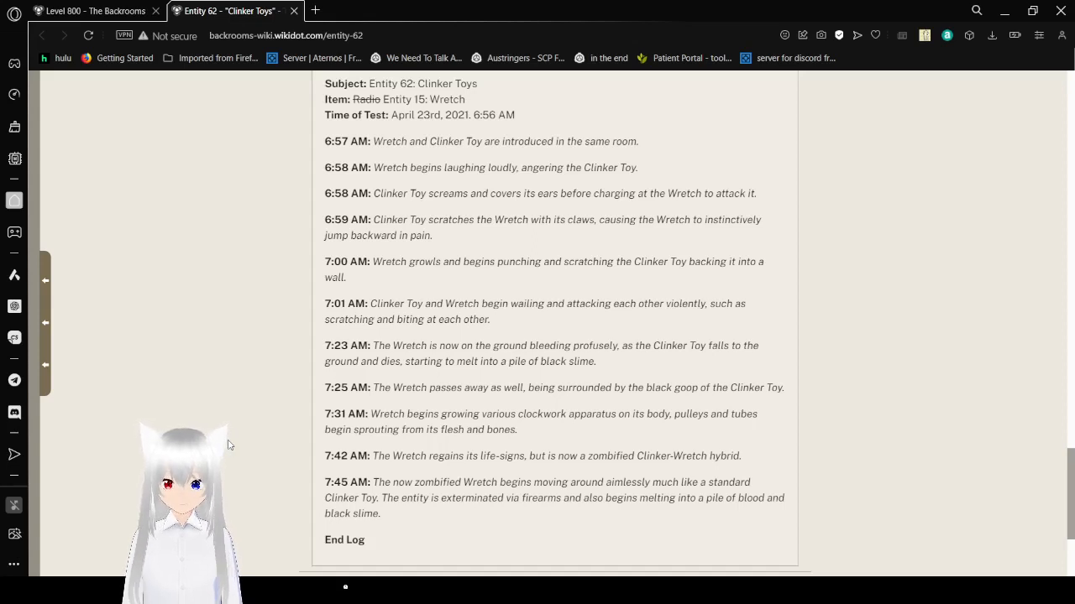
scroll("down", 3)
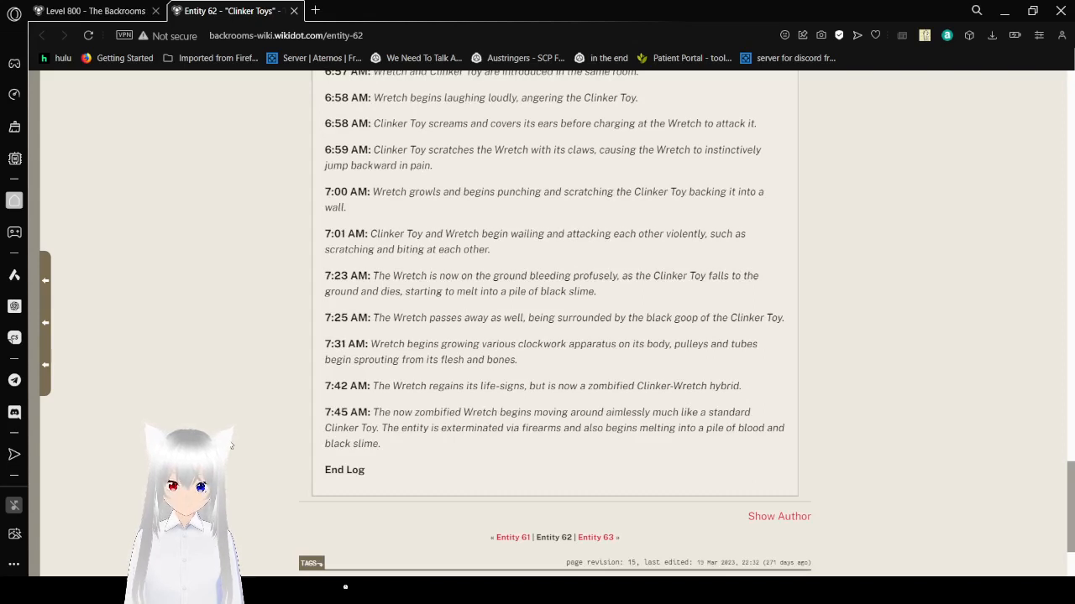
scroll("down", 3)
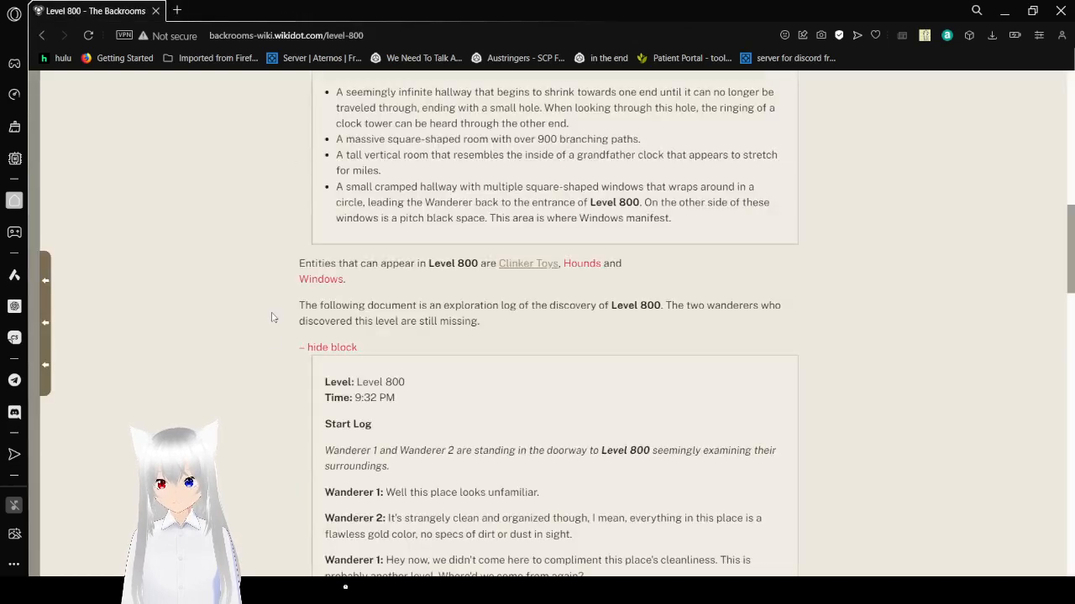
Step: Scroll the exploration log until Wanderer 1 jumps up and climbs the giant pendant
scroll("down", 3)
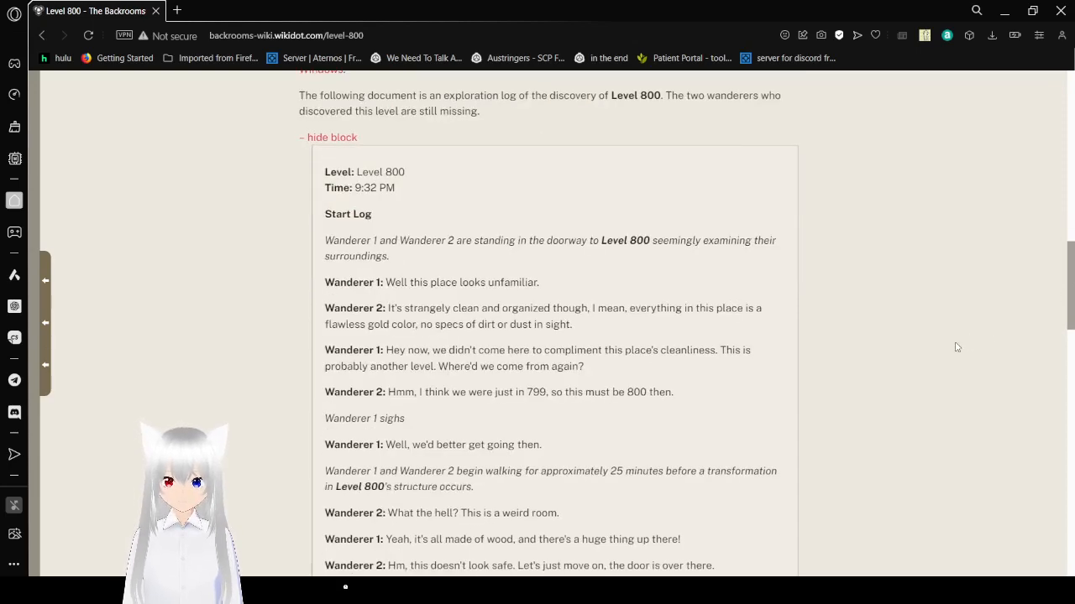
scroll("down", 3)
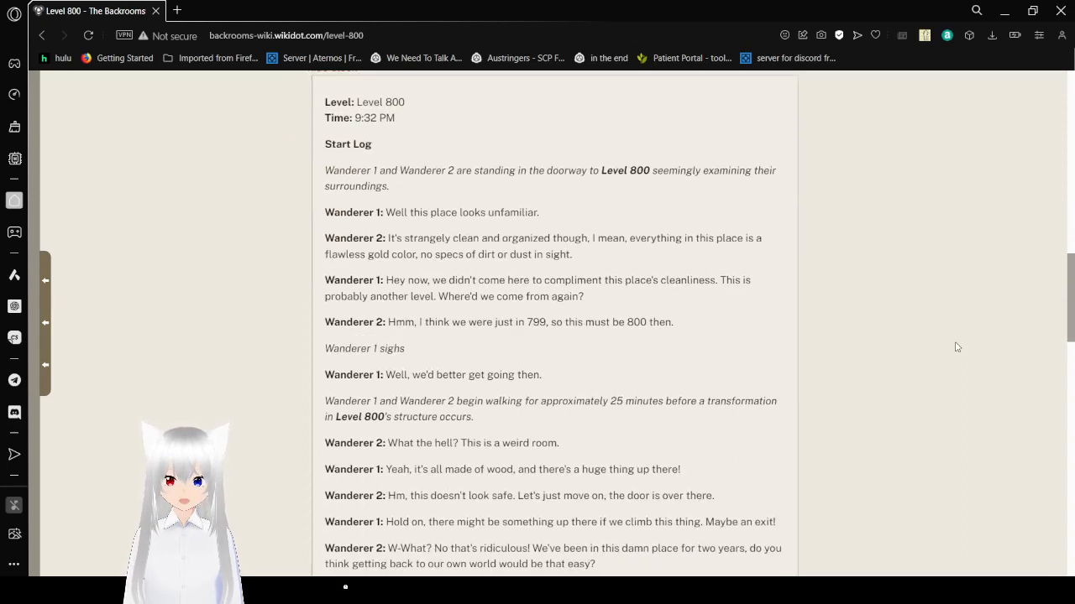
mouse_move(906, 347)
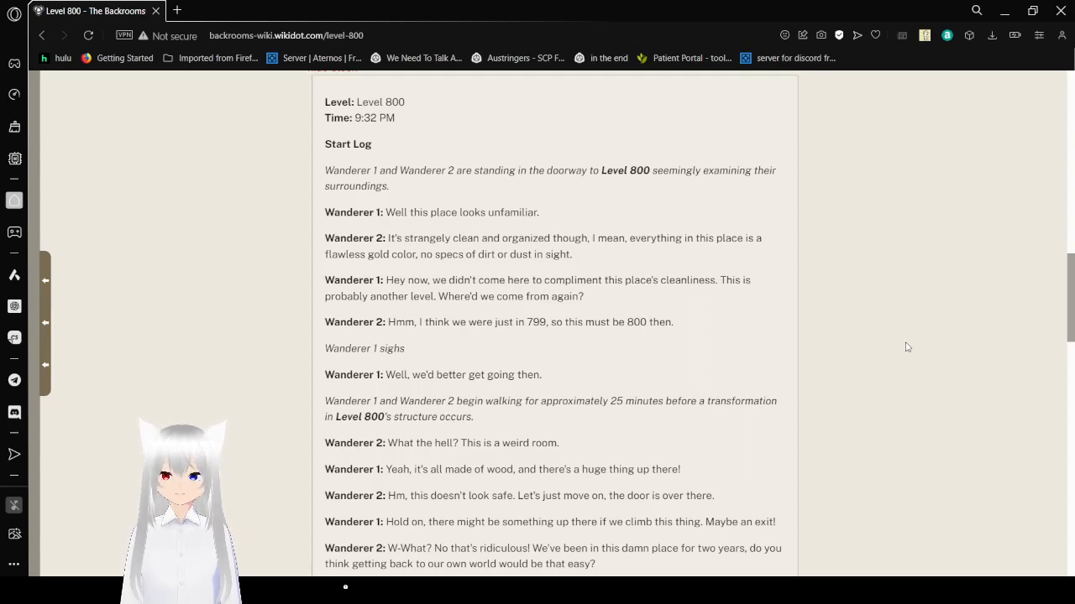
scroll("down", 3)
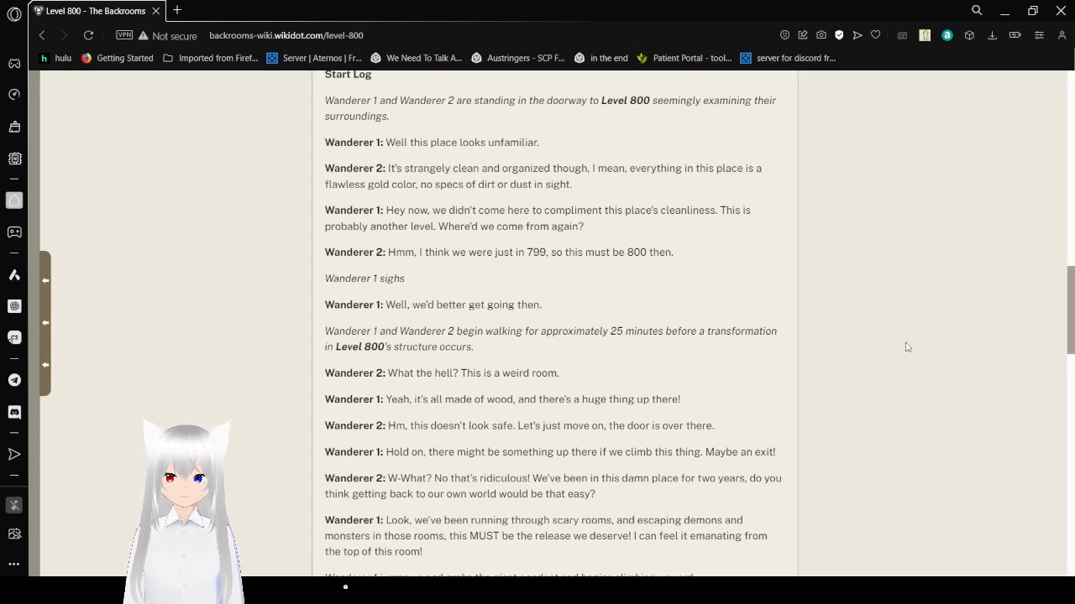
scroll("down", 3)
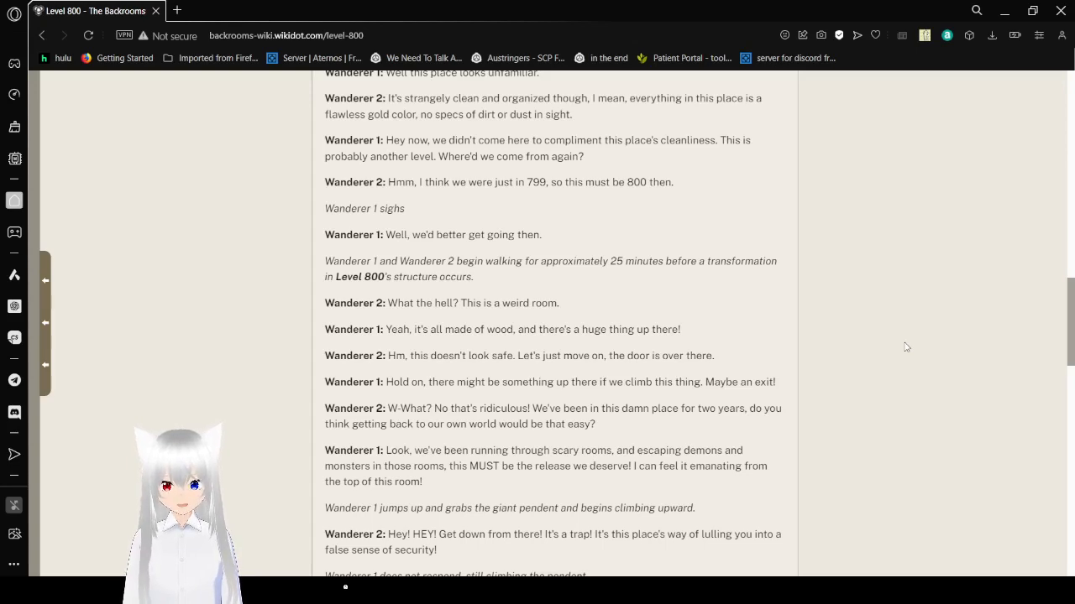
Step: Read past Wanderer 2 sobbing to the Clinker Toys cornering them and the chiming
scroll("down", 3)
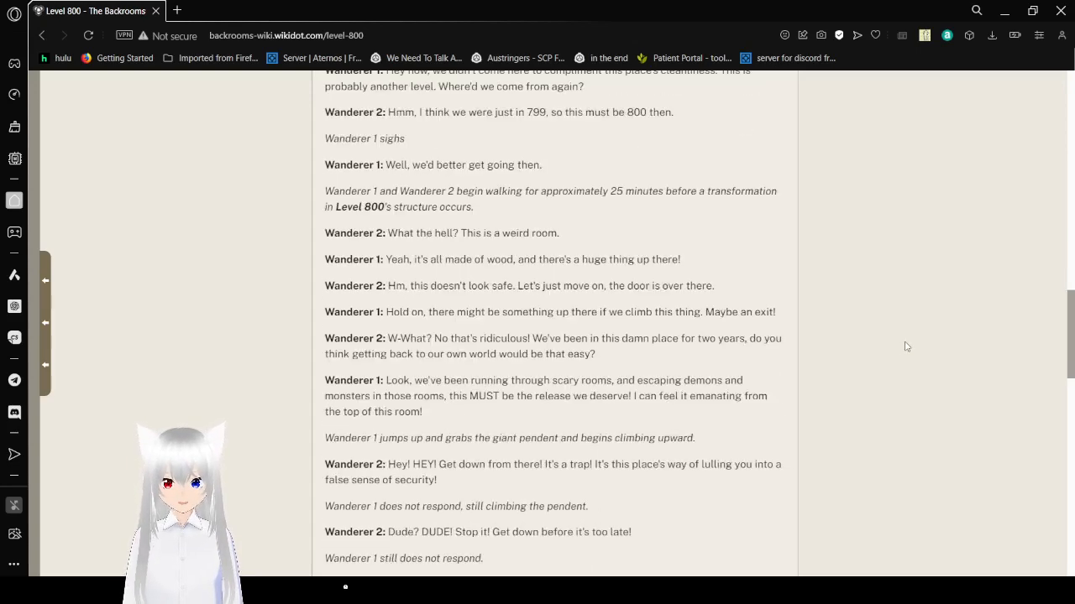
scroll("down", 3)
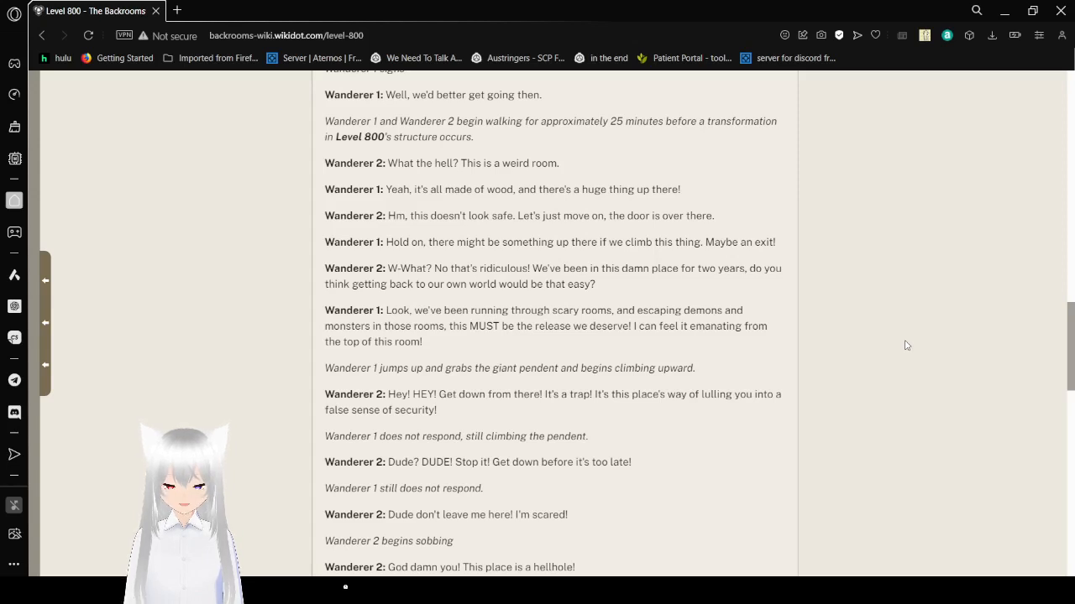
scroll("down", 3)
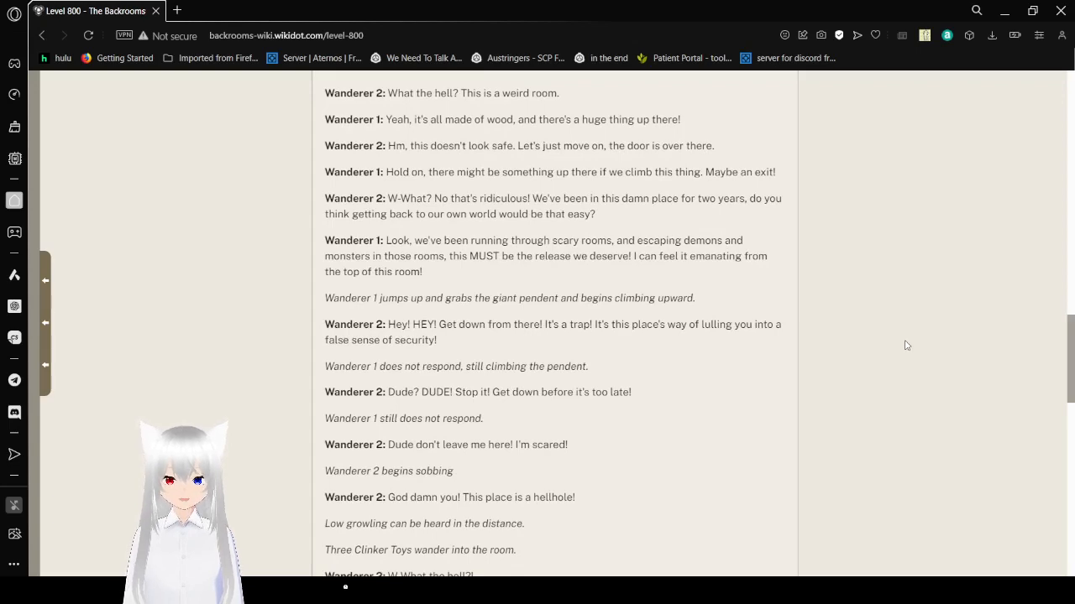
scroll("down", 3)
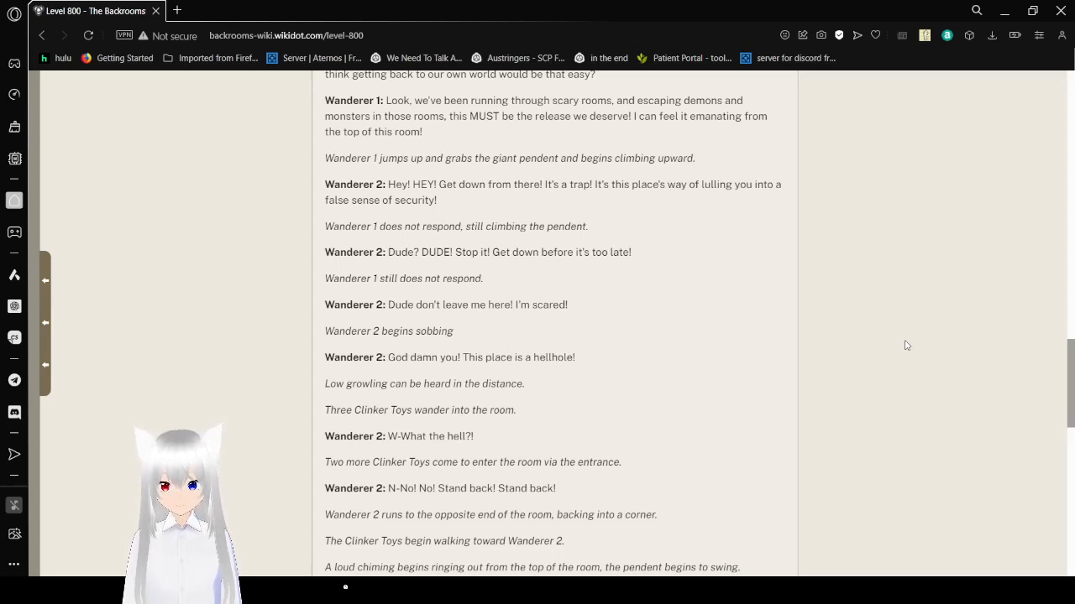
Step: Read Wanderer 2 turning into a Clinker Toy, through End Log to Bases, Outposts and Communities
scroll("down", 3)
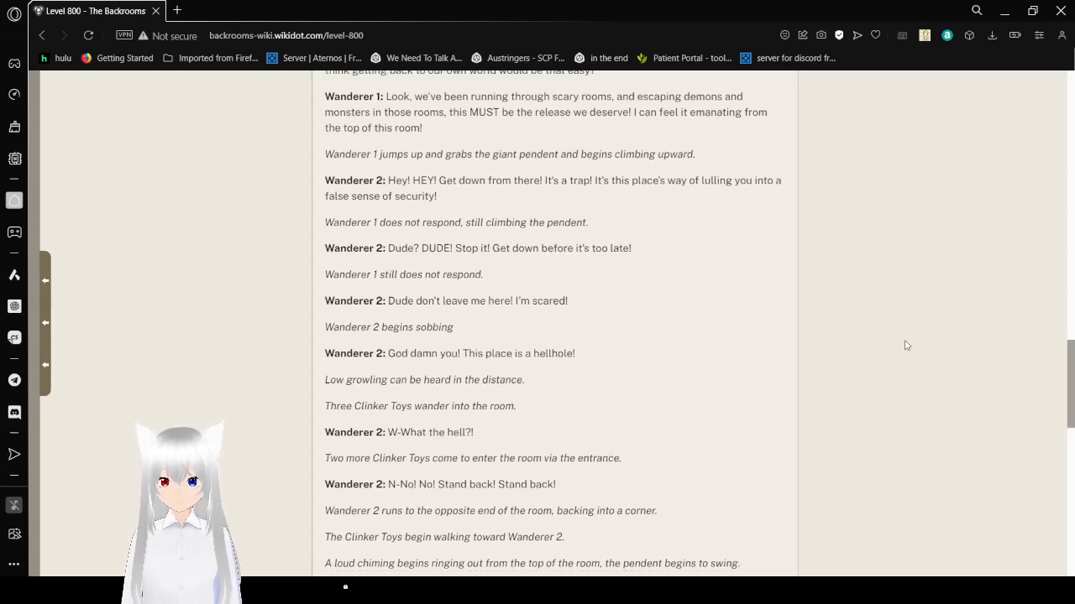
scroll("down", 3)
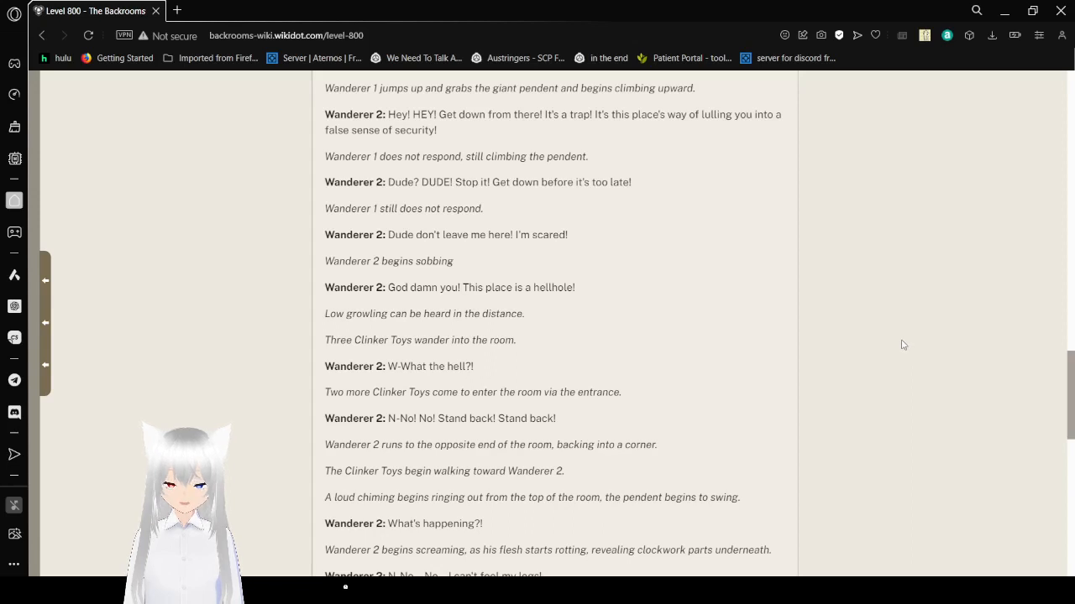
scroll("down", 3)
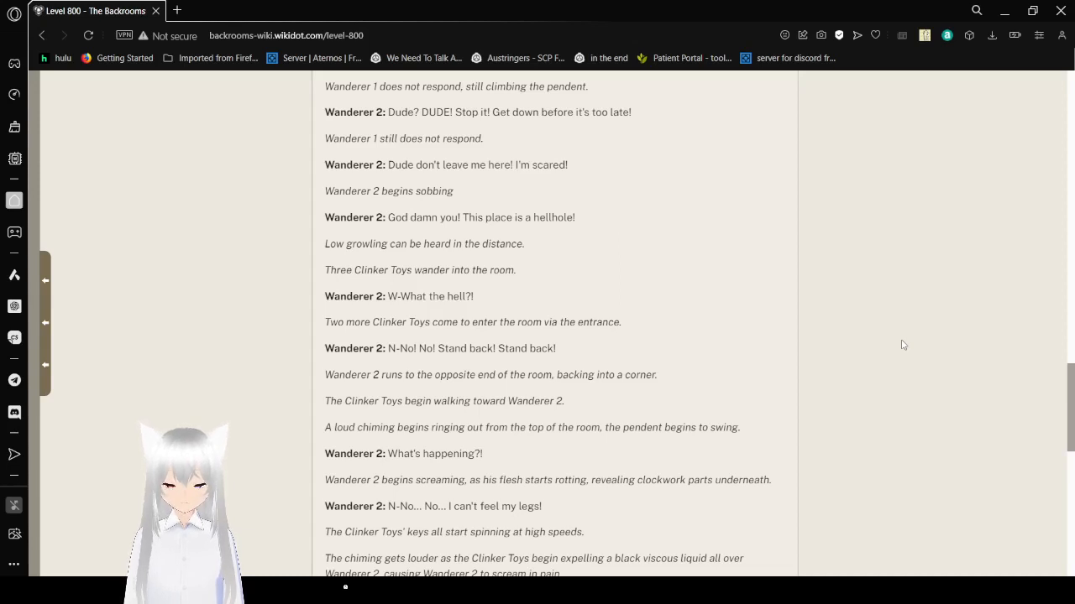
scroll("down", 3)
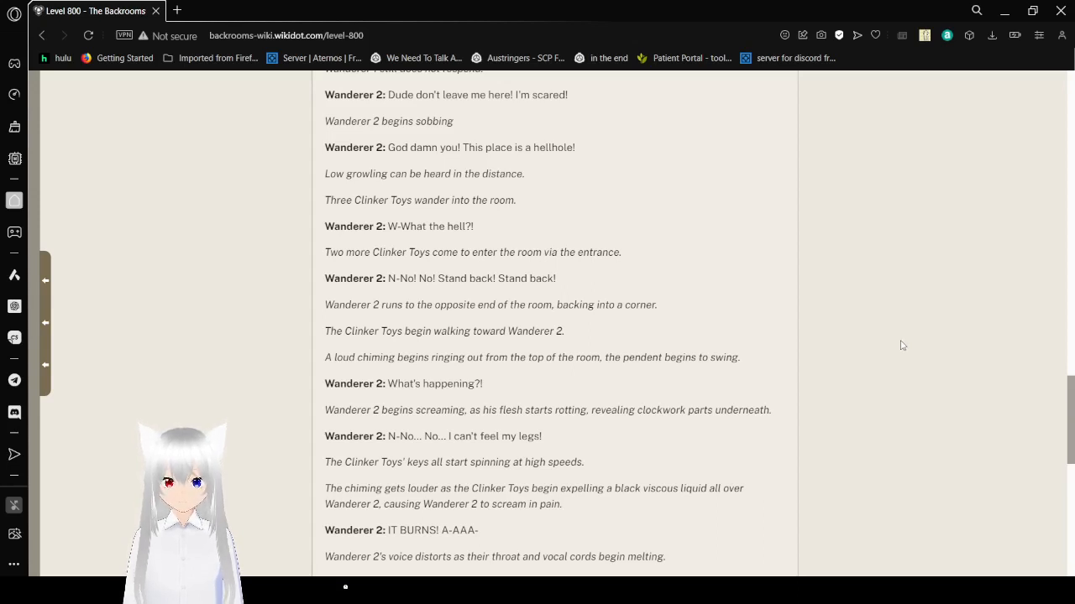
scroll("down", 3)
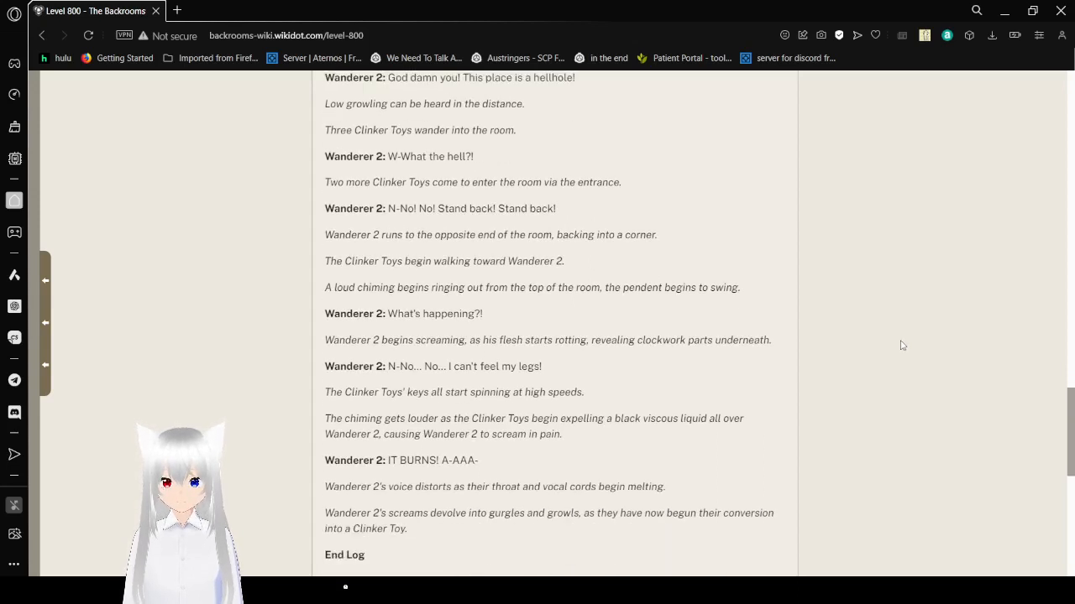
scroll("down", 3)
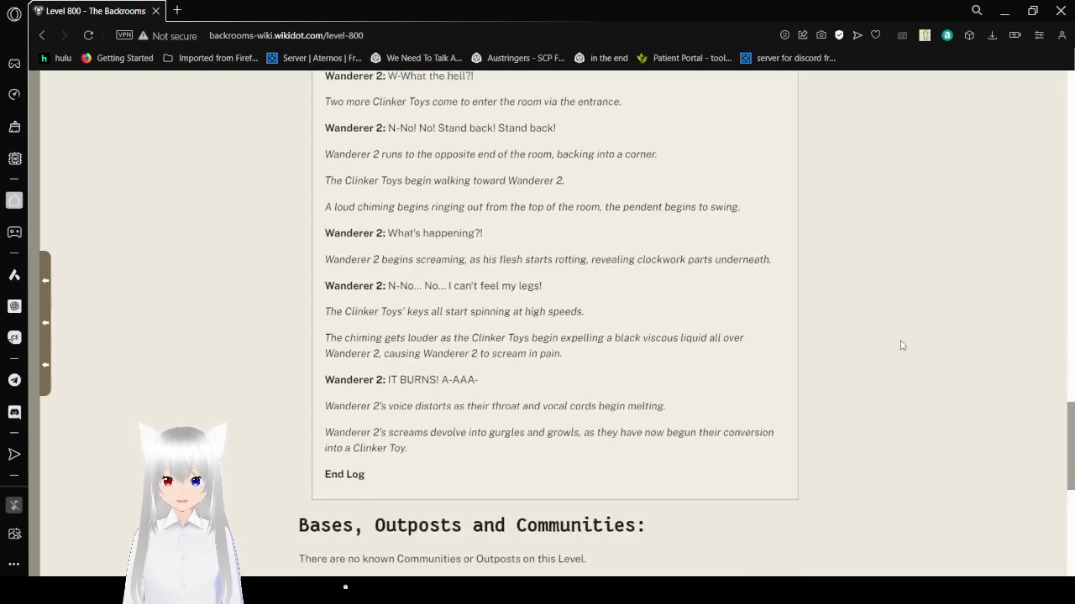
Step: Scroll through the Entrances and Exits lists down to the Author(s) link and footer
scroll("down", 3)
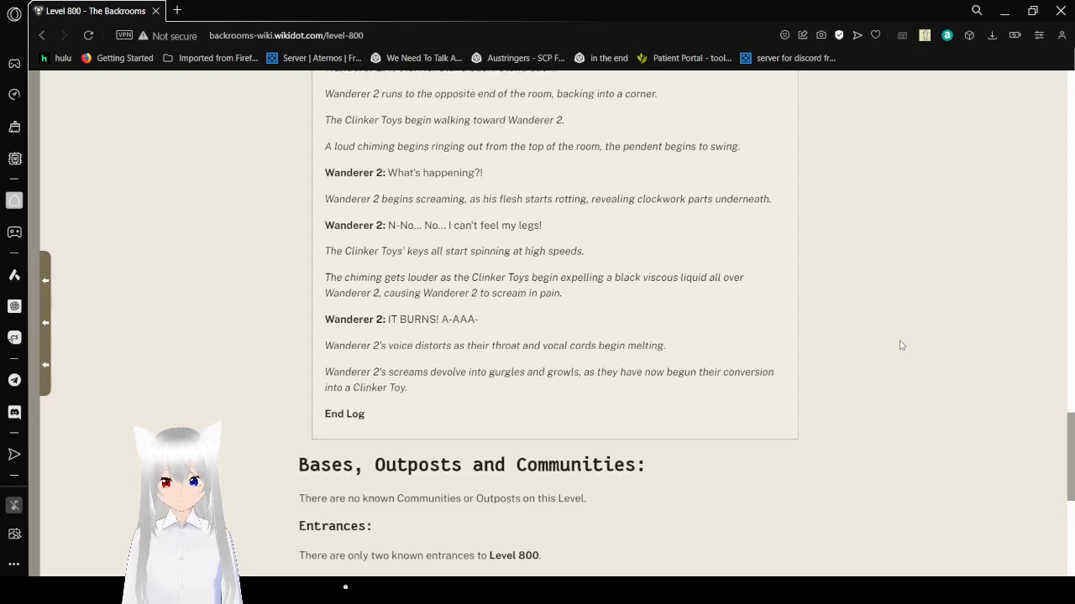
scroll("down", 3)
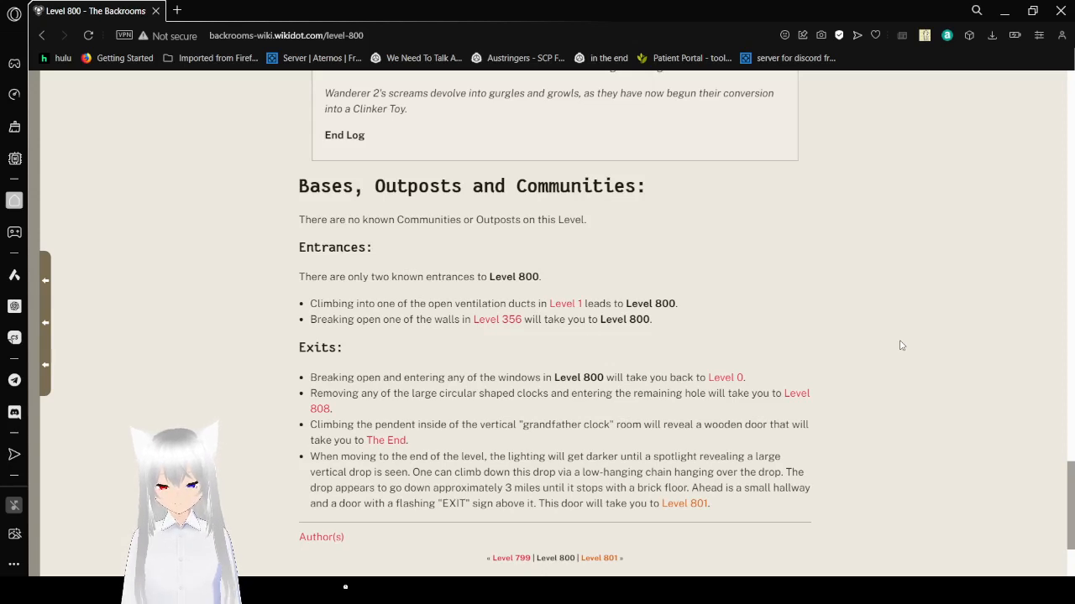
Step: Scroll the Level 800 article down past its Entrances and Exits to the tags and revision details
scroll("down", 3)
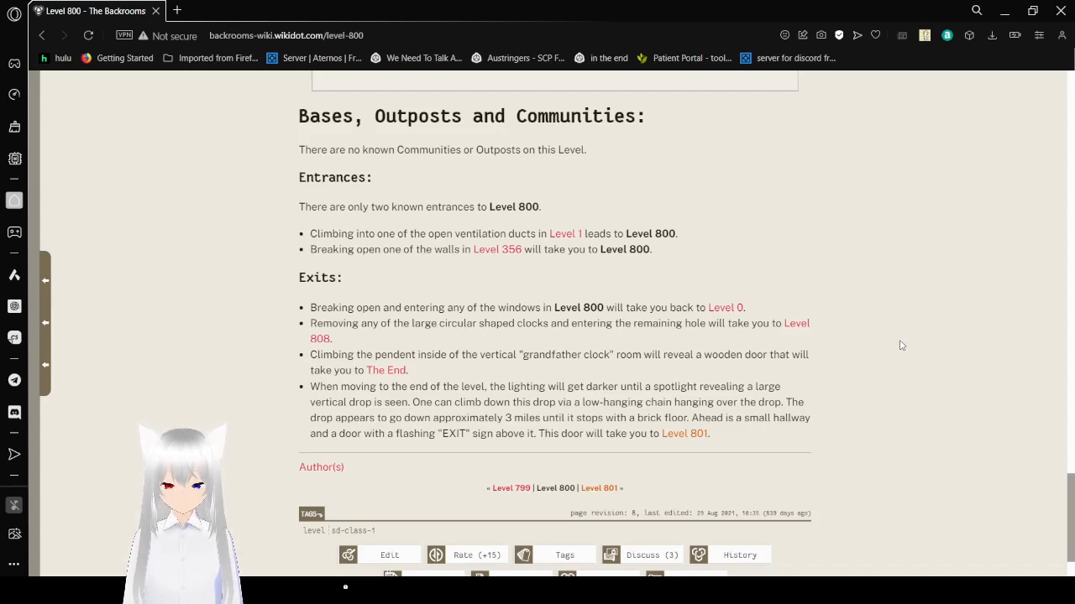
mouse_move(900, 342)
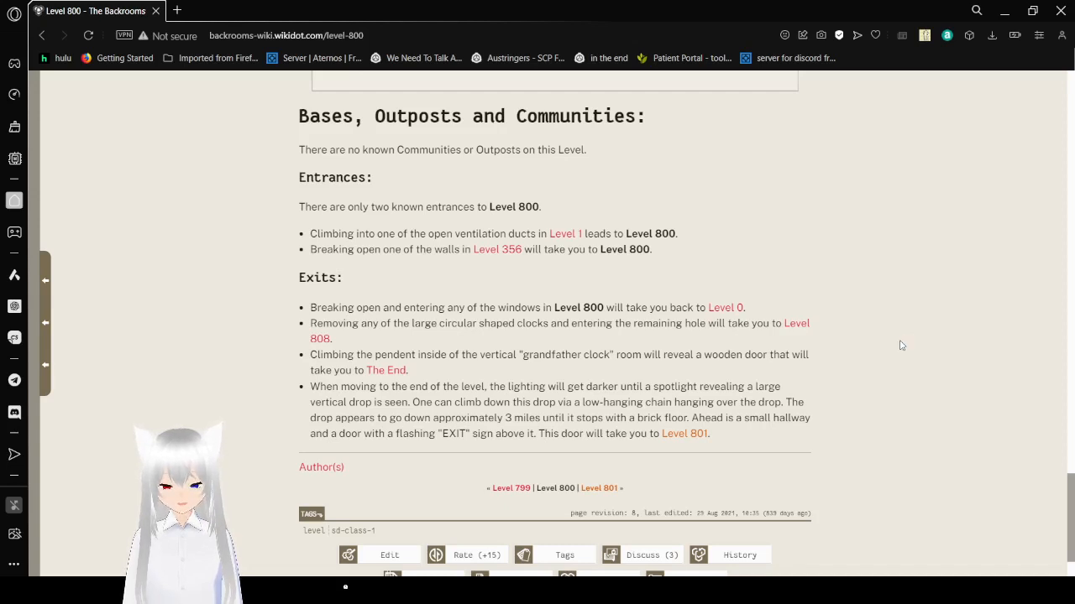
mouse_move(884, 345)
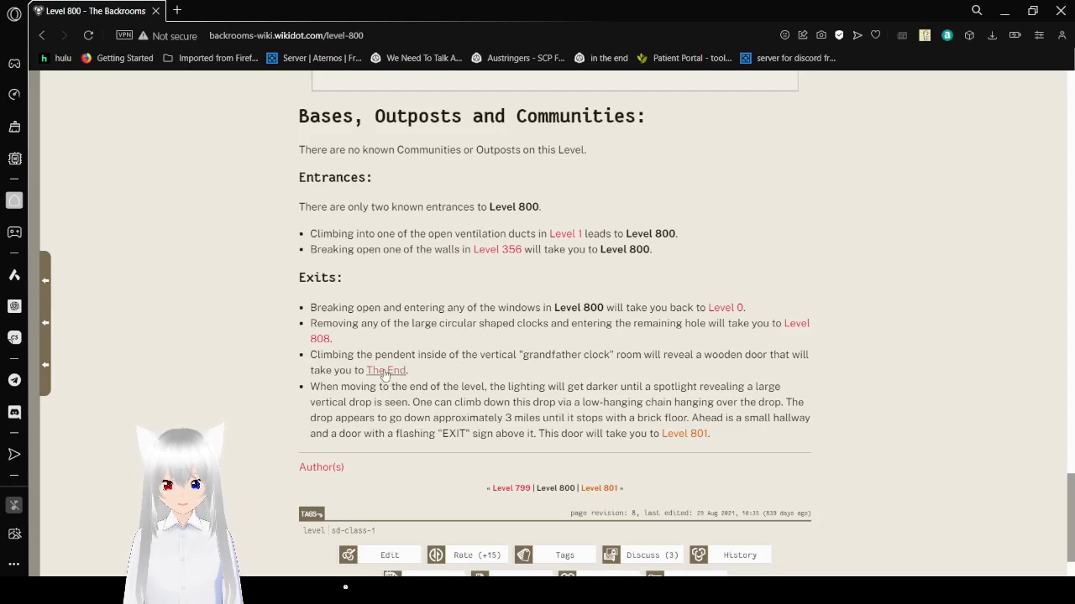
mouse_move(439, 375)
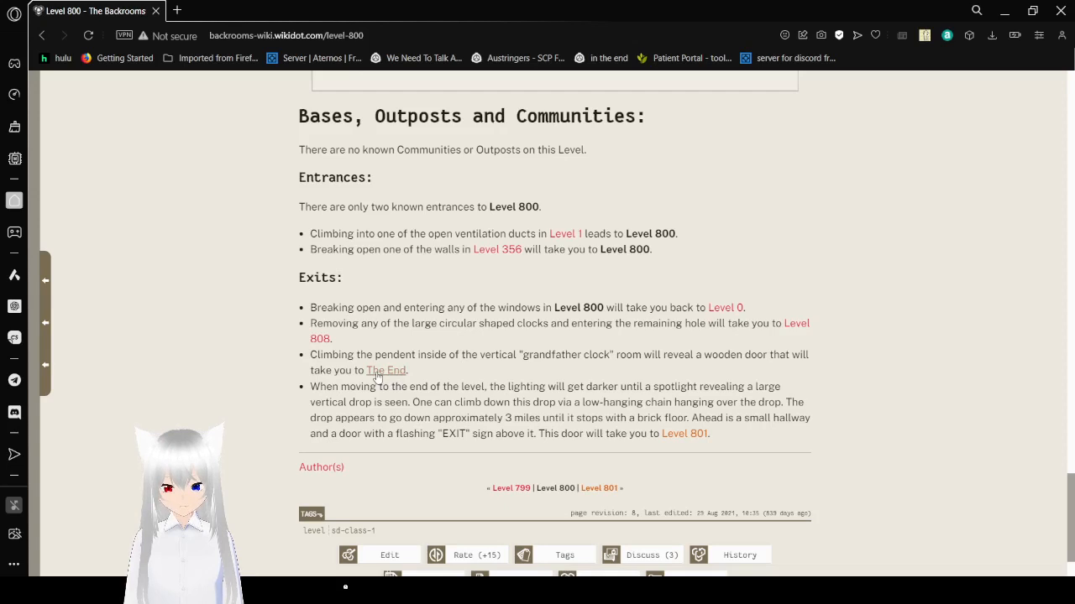
mouse_move(445, 199)
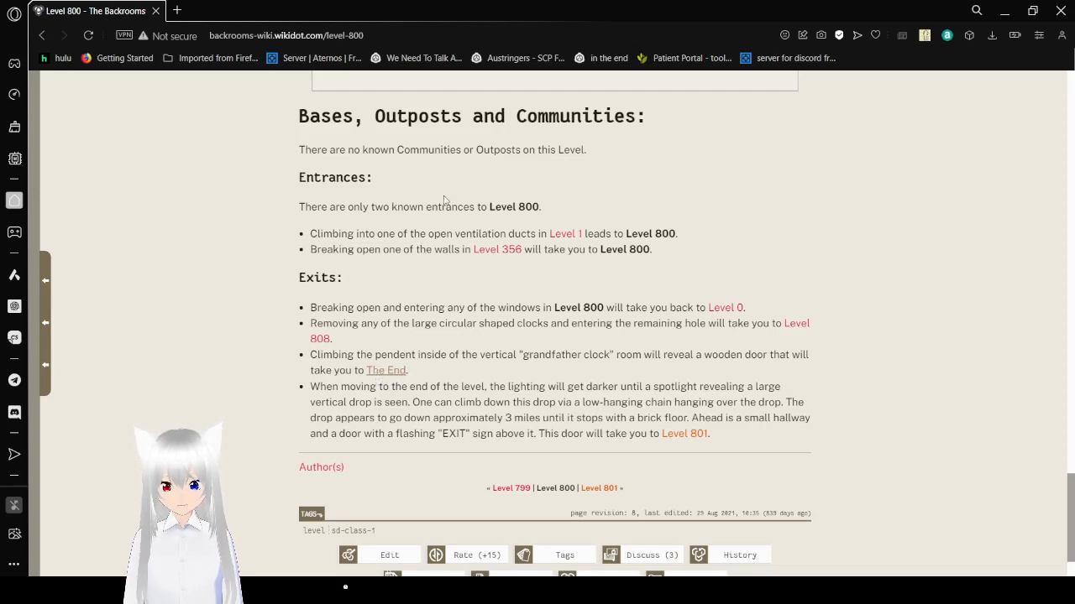
left_click(177, 10)
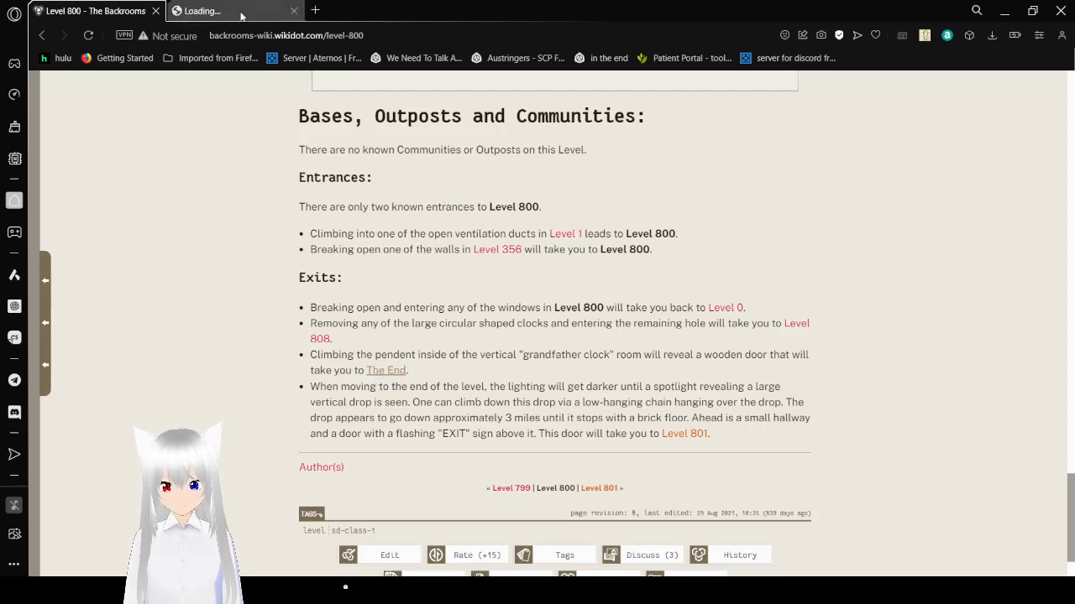
left_click(385, 370)
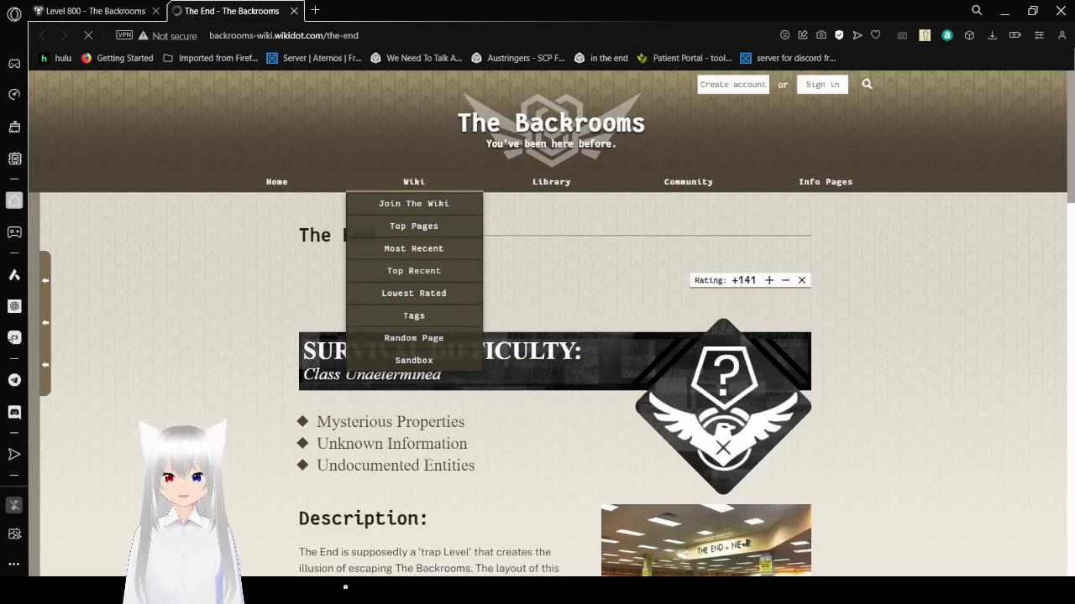
scroll("down", 3)
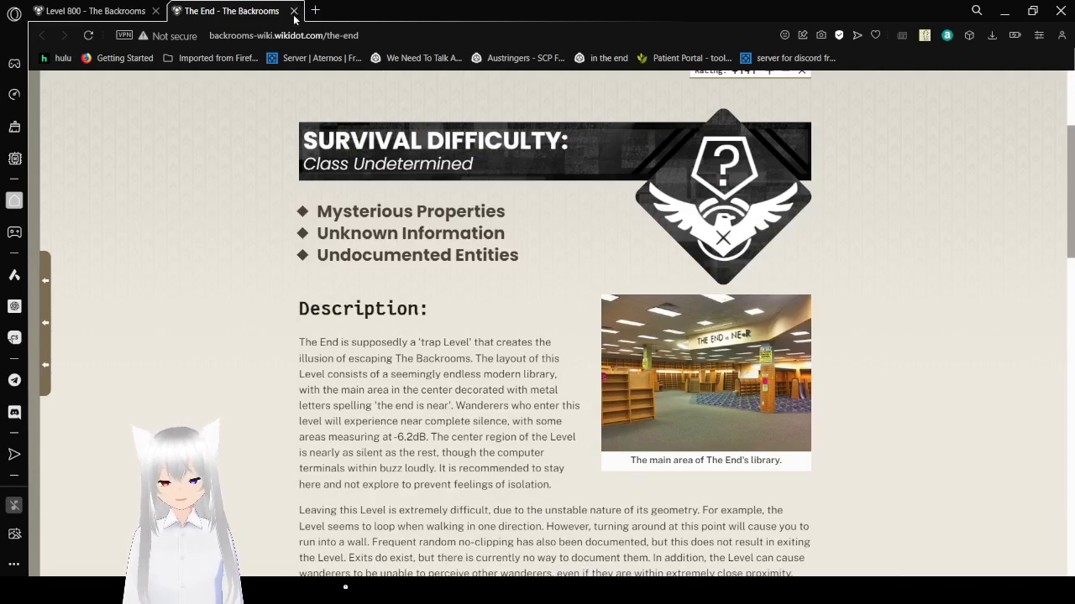
left_click(293, 11)
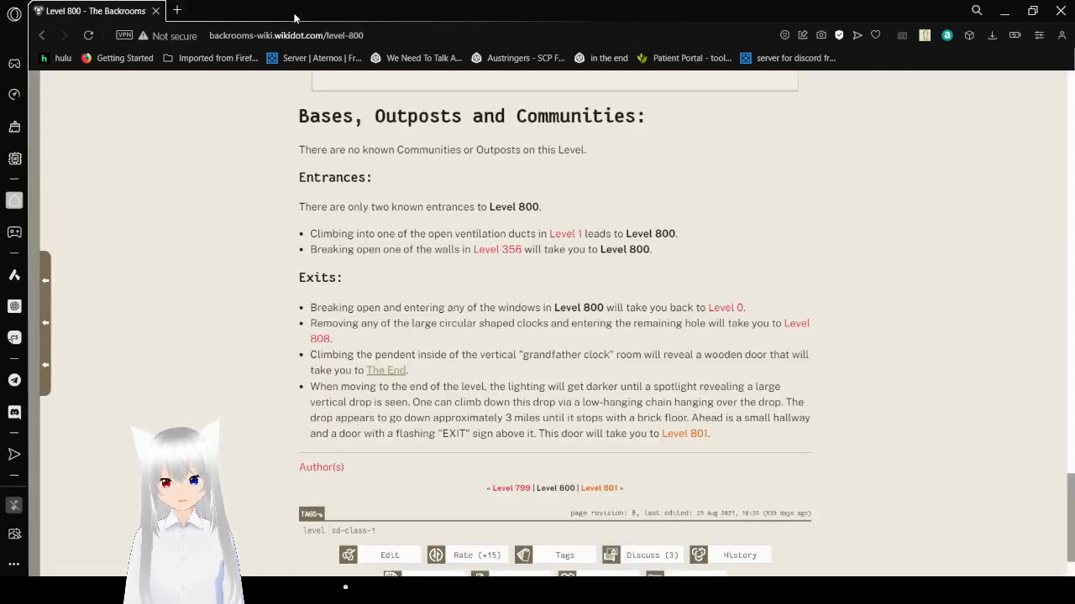